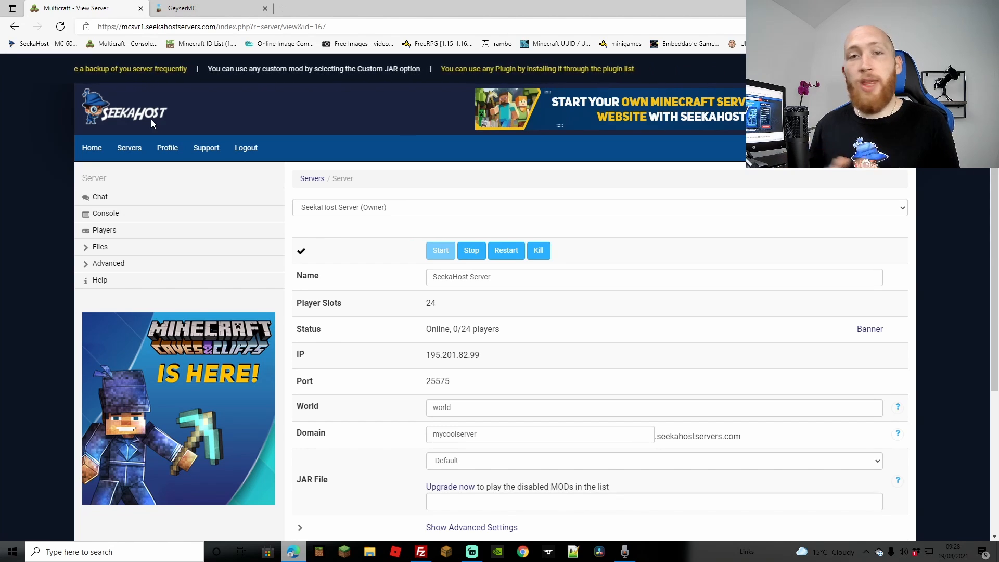
# Switch to the browser tab showing the geysermc.org homepage
pyautogui.click(185, 7)
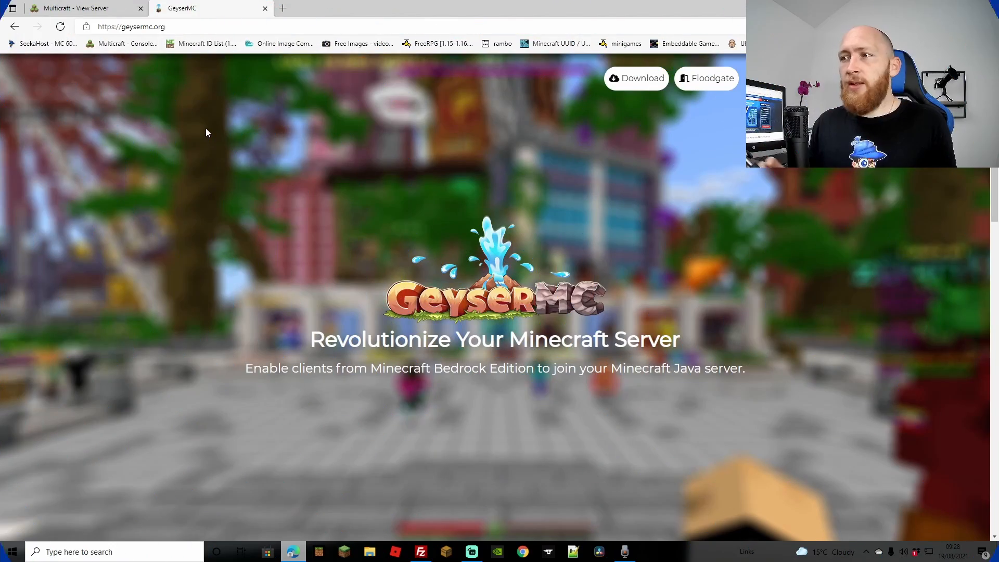
pyautogui.moveTo(420, 243)
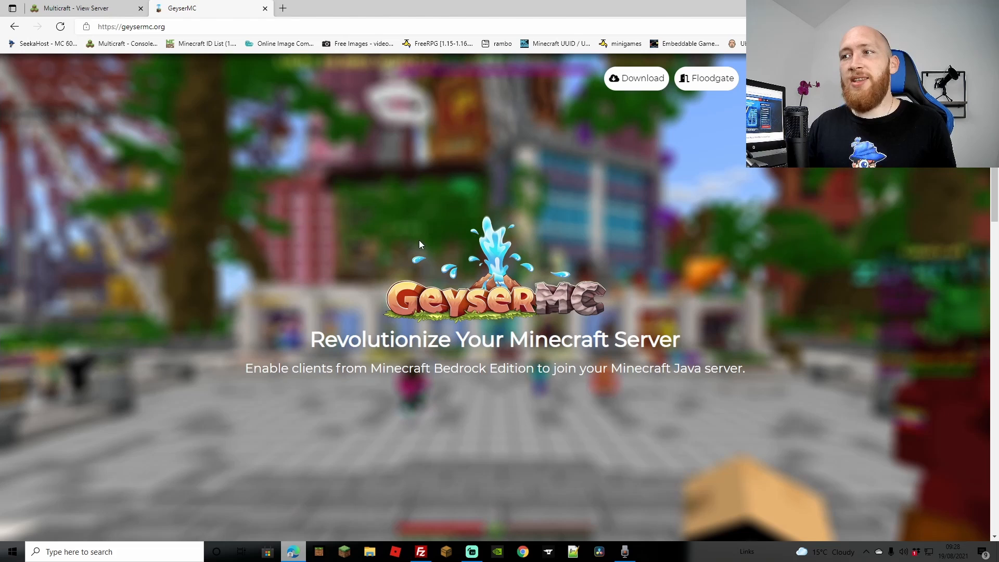
pyautogui.moveTo(394, 247)
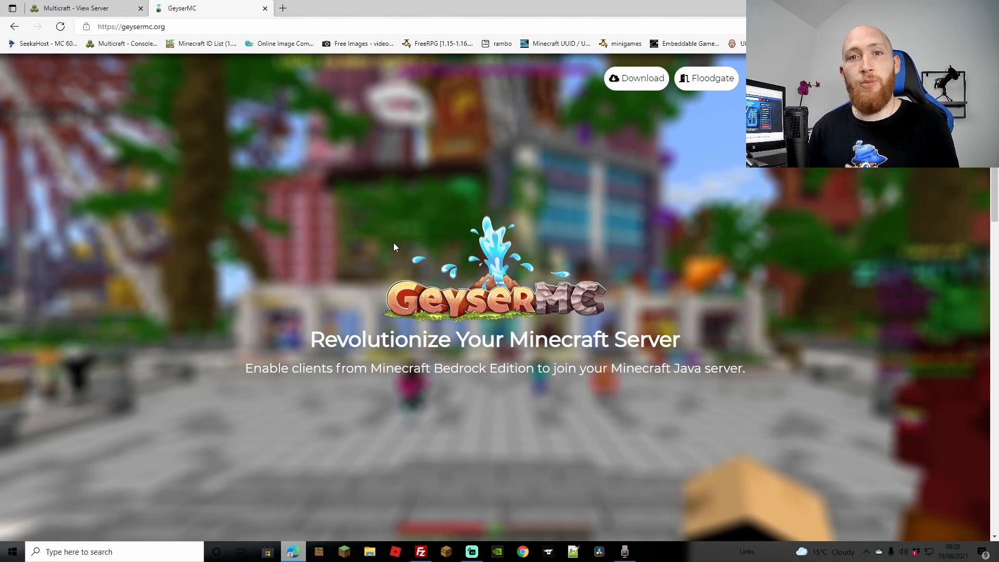
pyautogui.moveTo(640, 151)
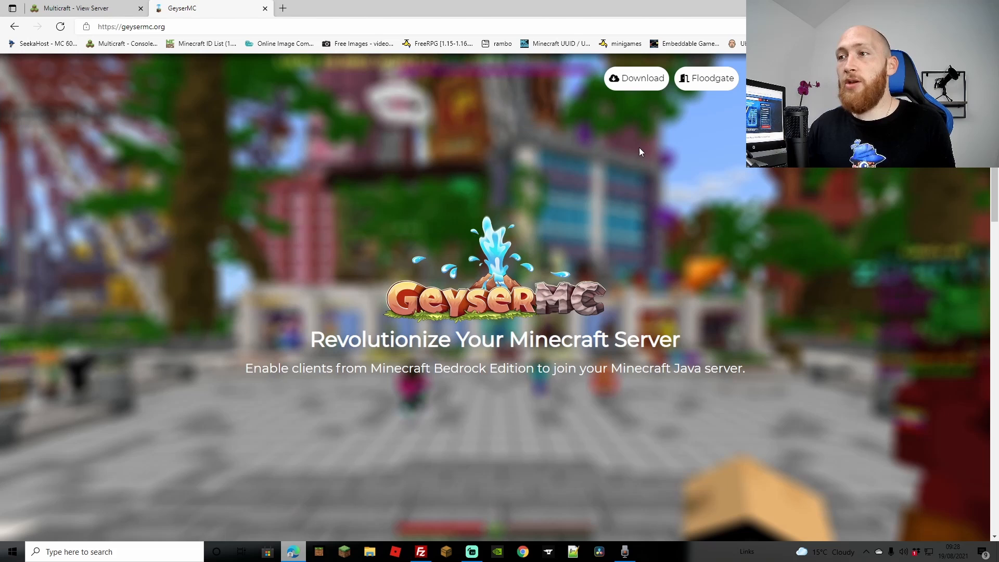
pyautogui.moveTo(692, 142)
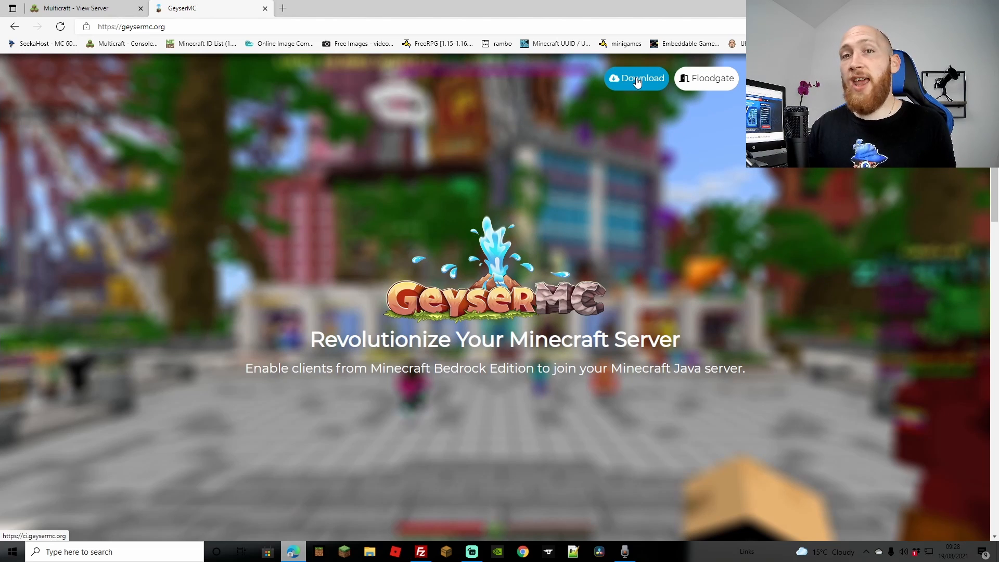
# Go to the Jenkins Geyser master build page listing Geyser-Spigot.jar
pyautogui.click(635, 77)
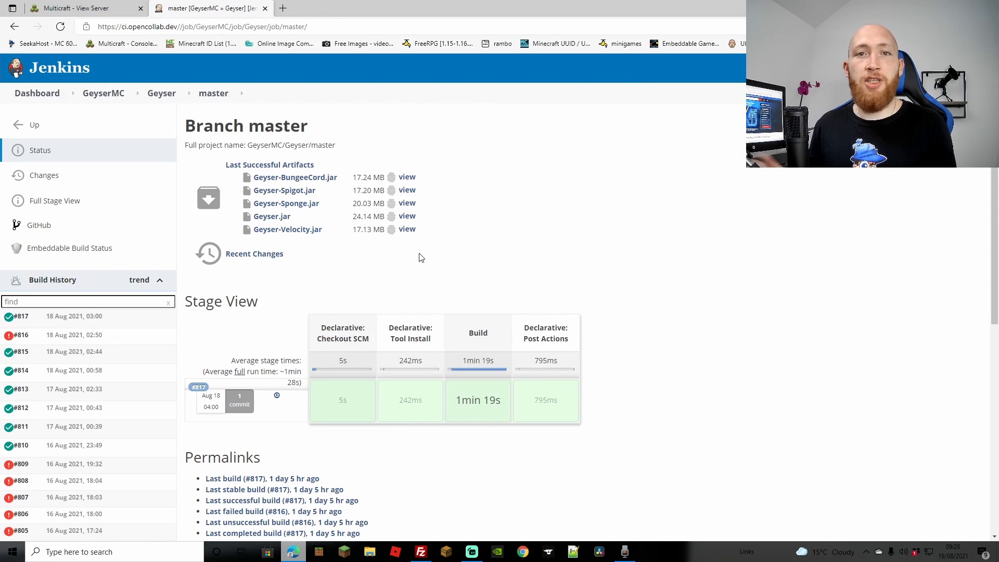
pyautogui.moveTo(406, 216)
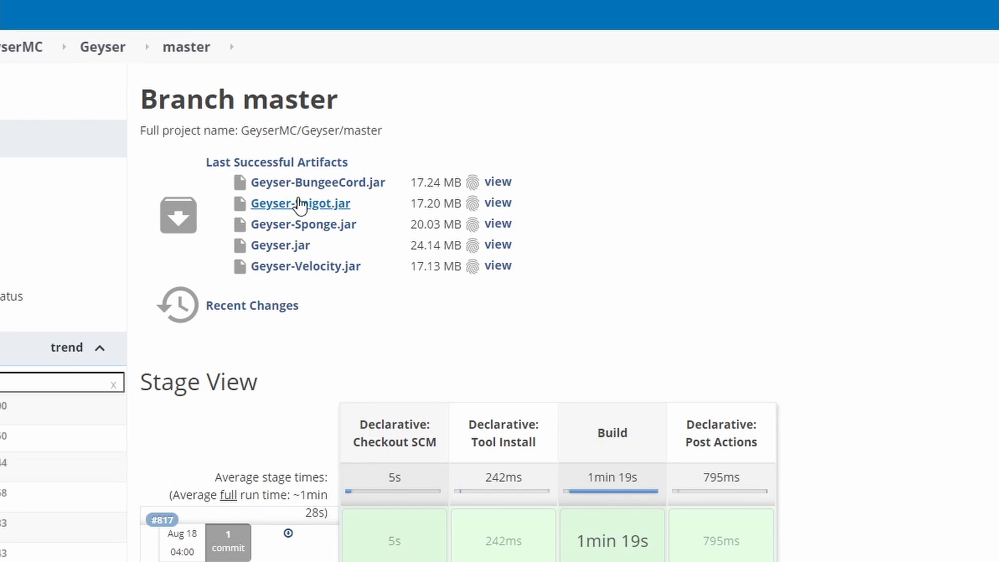
pyautogui.moveTo(324, 210)
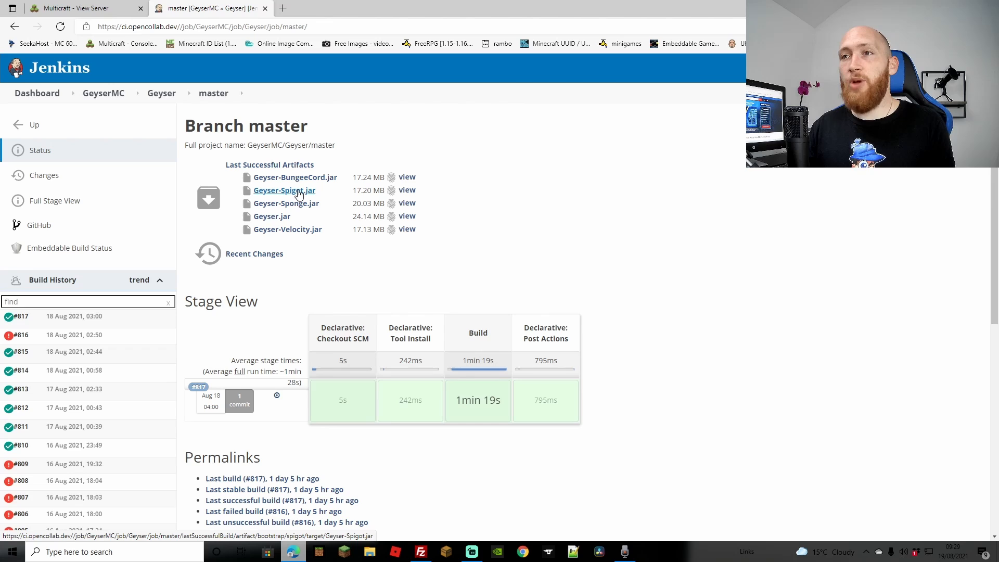
pyautogui.moveTo(310, 204)
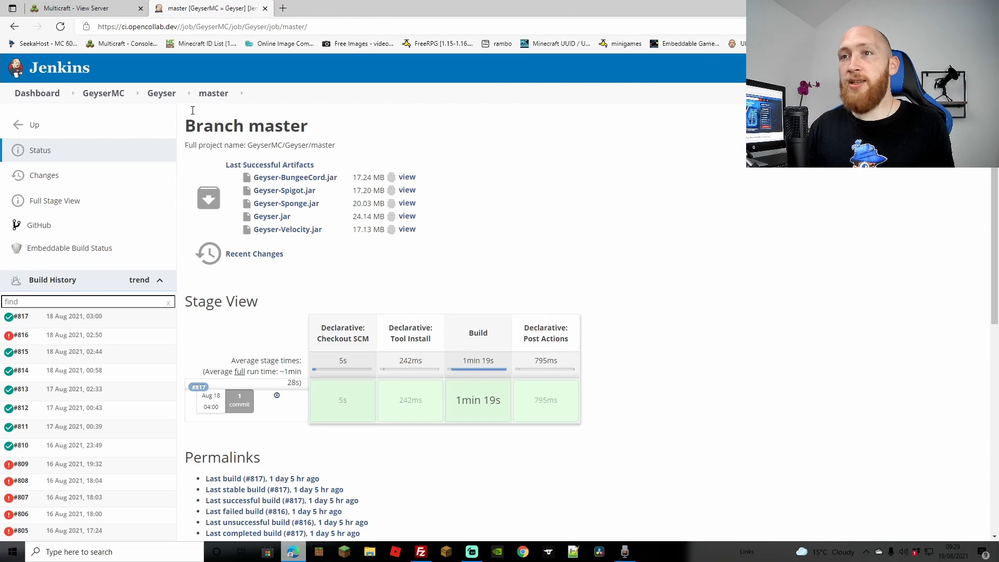
pyautogui.moveTo(37, 93)
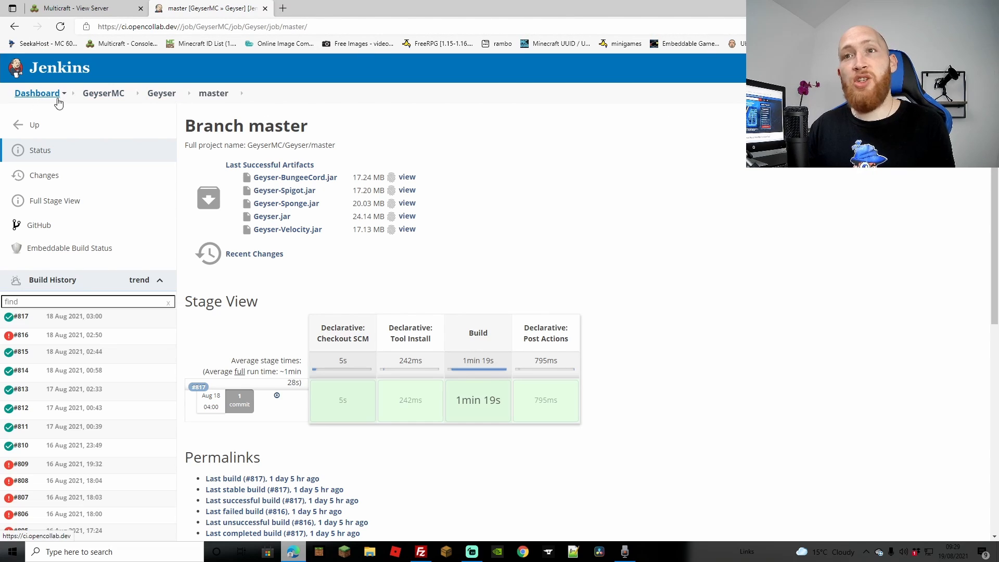
# Navigate up to the GeyserMC projects and into Floodgate's master build artifacts
pyautogui.click(103, 93)
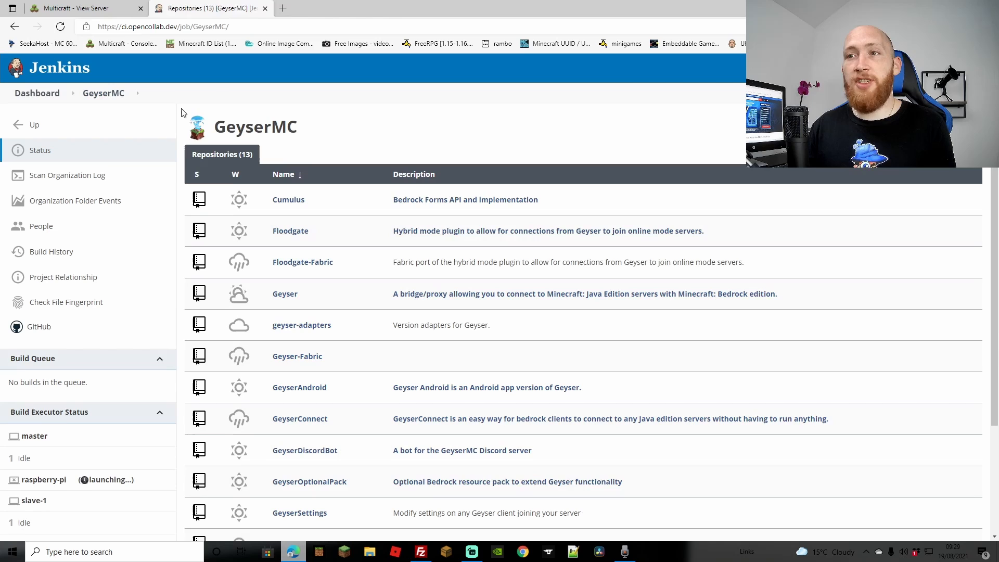
pyautogui.moveTo(293, 230)
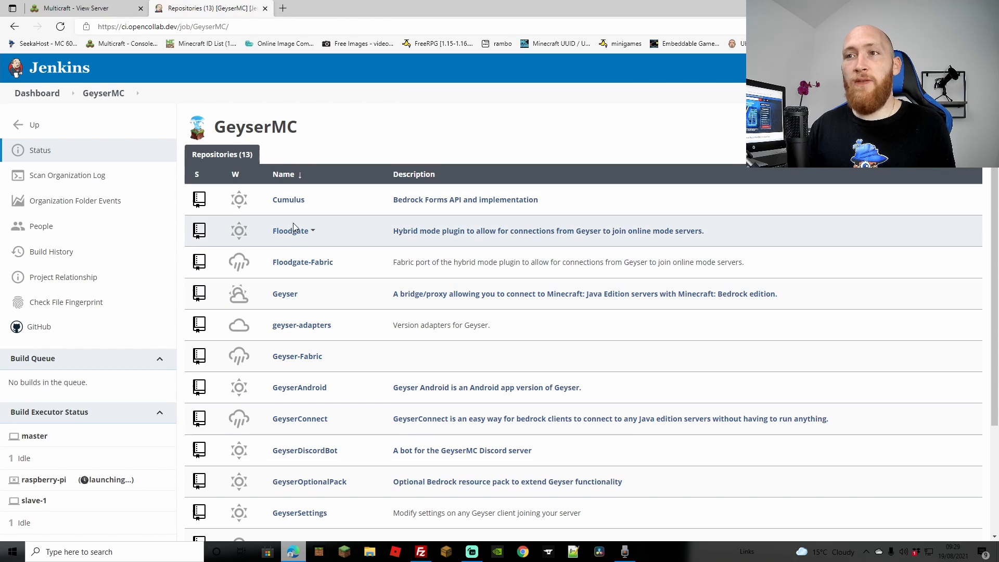
pyautogui.click(290, 230)
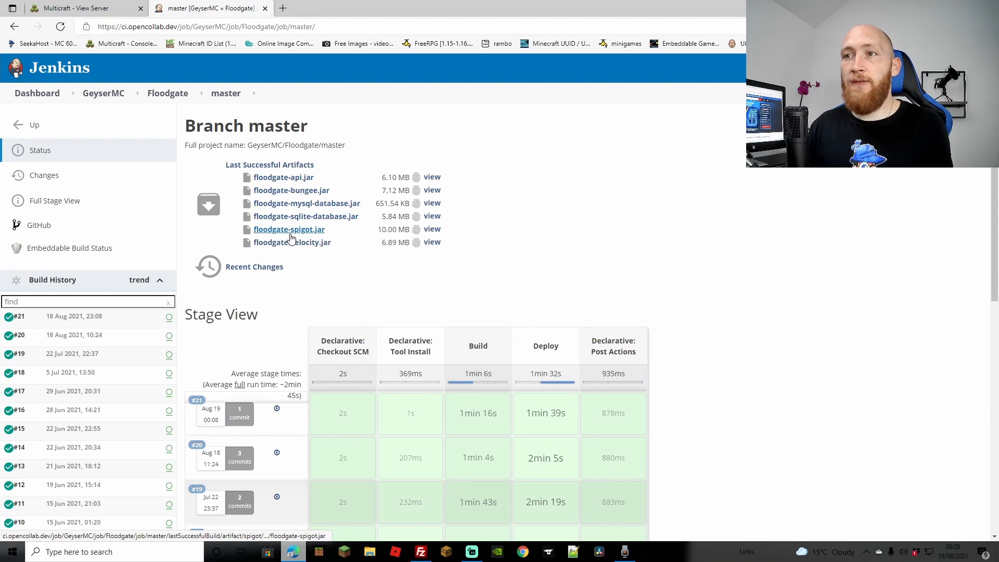
pyautogui.moveTo(300, 231)
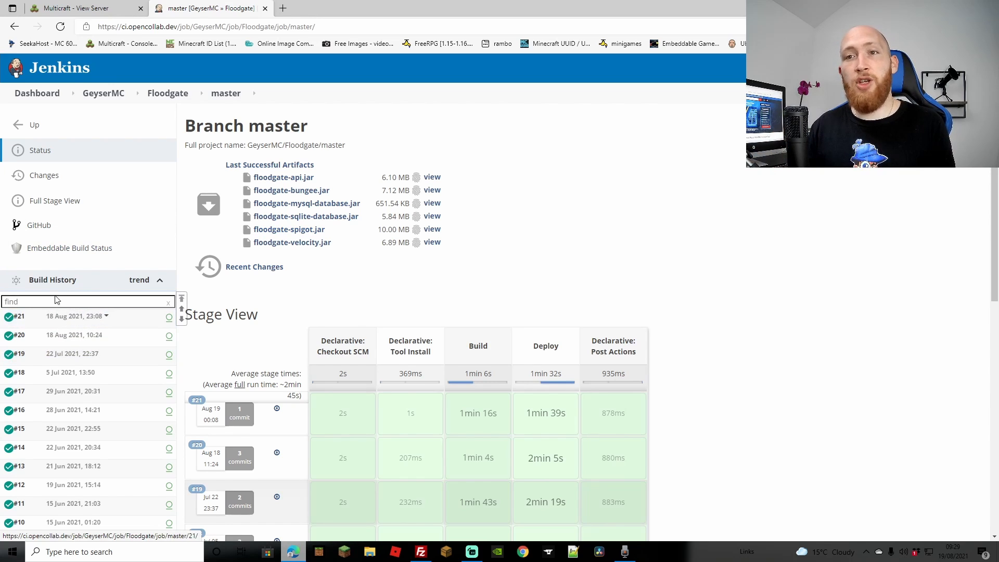
pyautogui.scroll(-3)
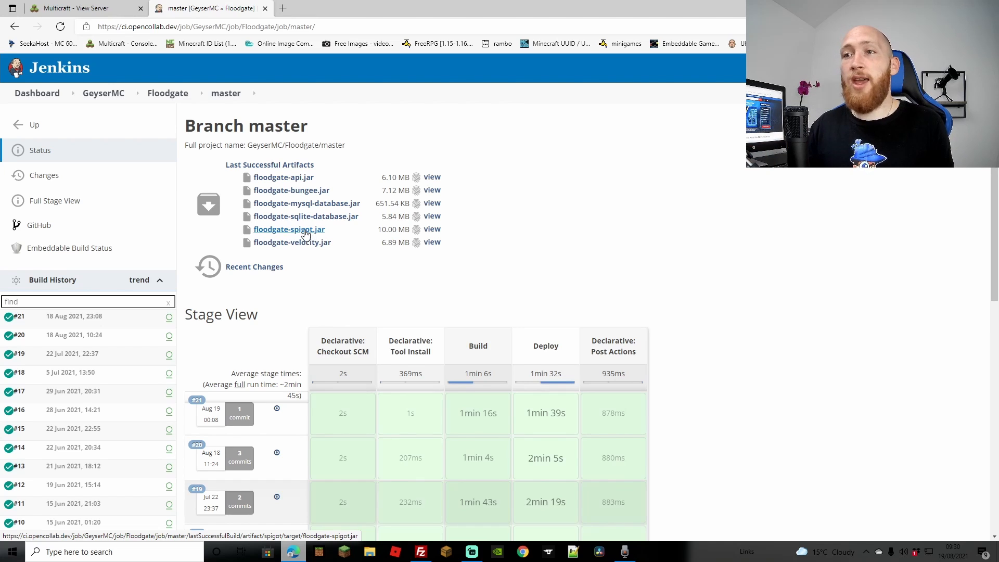
pyautogui.moveTo(604, 235)
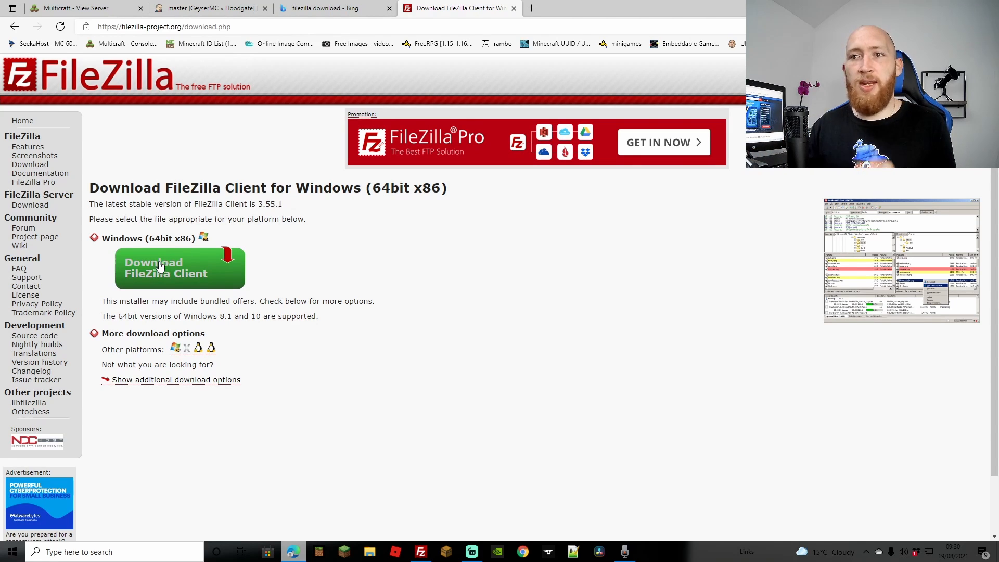
pyautogui.moveTo(167, 272)
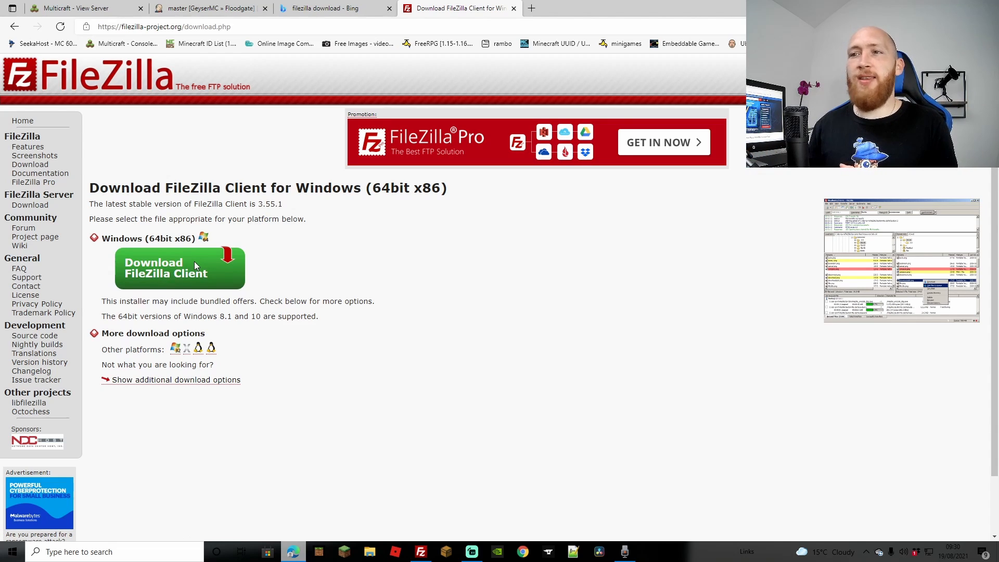
pyautogui.moveTo(436, 548)
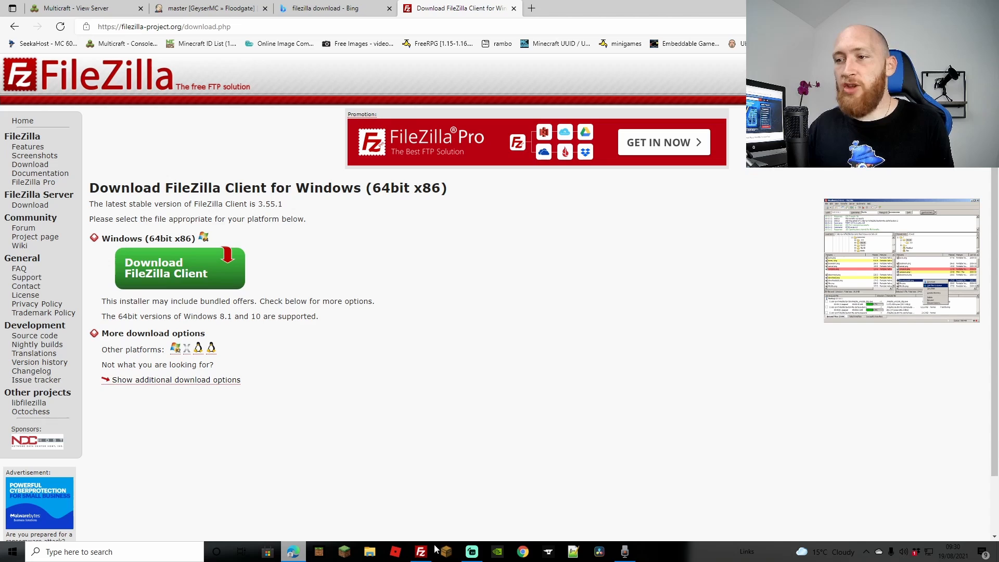
# Return from the FileZilla download page to the SeekaHost Multicraft panel
pyautogui.click(420, 551)
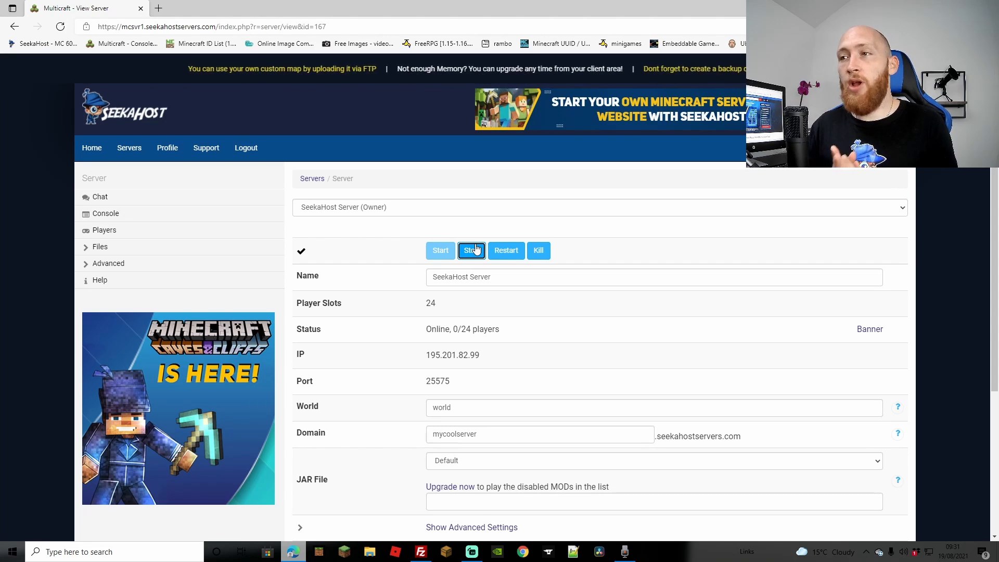
# Stop the server so it shows Offline, and expand the Files sidebar menu
pyautogui.click(470, 250)
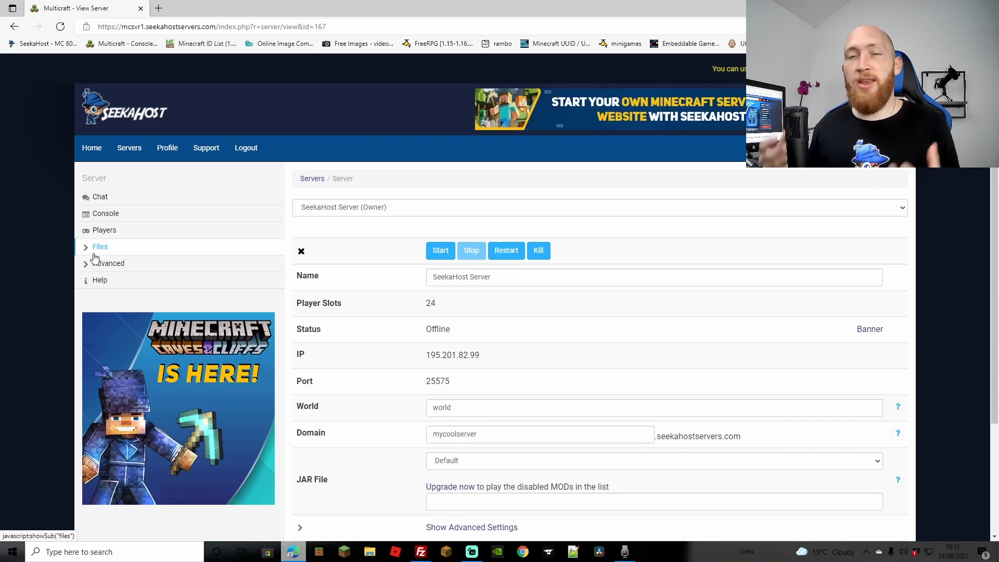
pyautogui.moveTo(118, 252)
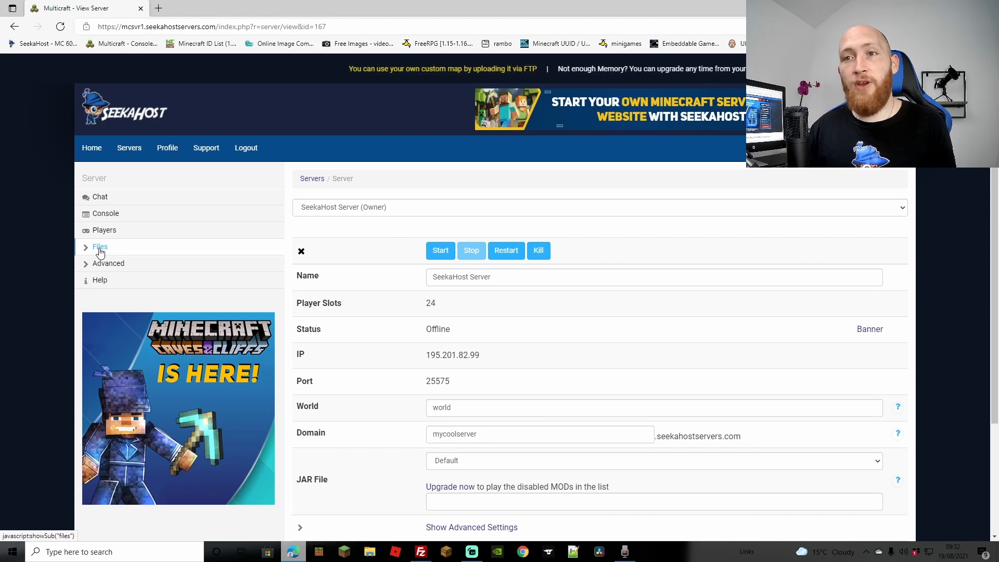
pyautogui.click(100, 247)
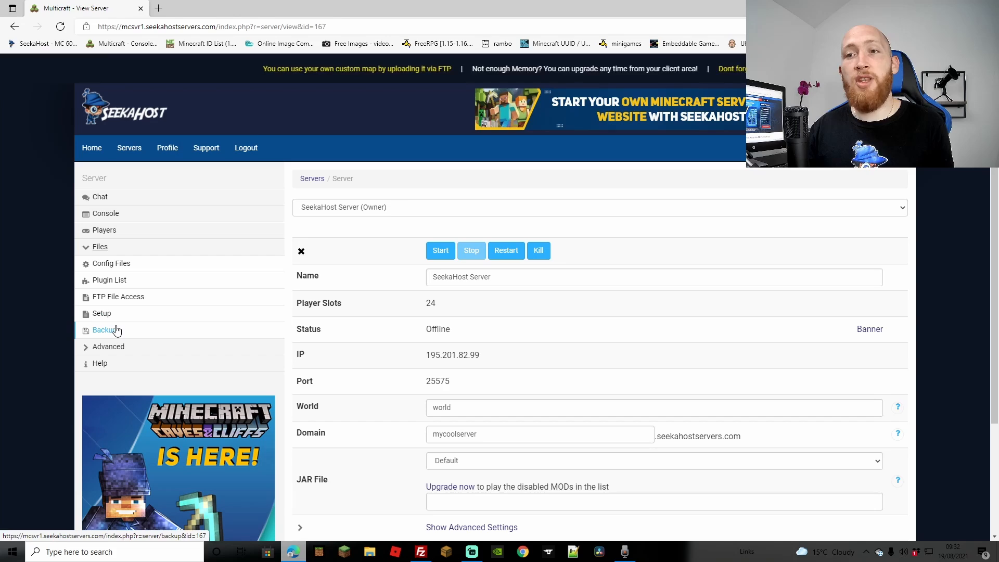
# Open the server's FTP File Access login details in Multicraft
pyautogui.click(105, 329)
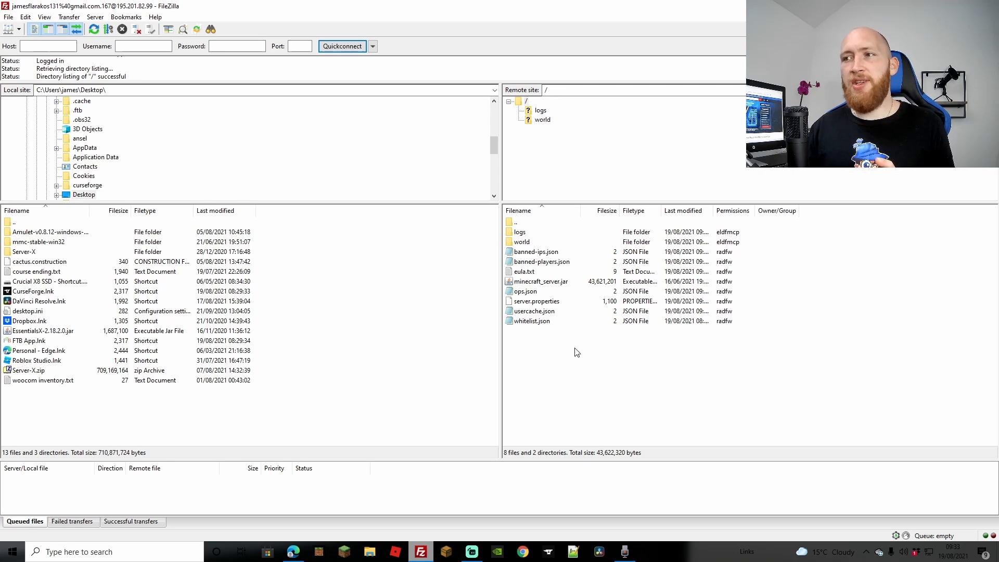
pyautogui.moveTo(646, 329)
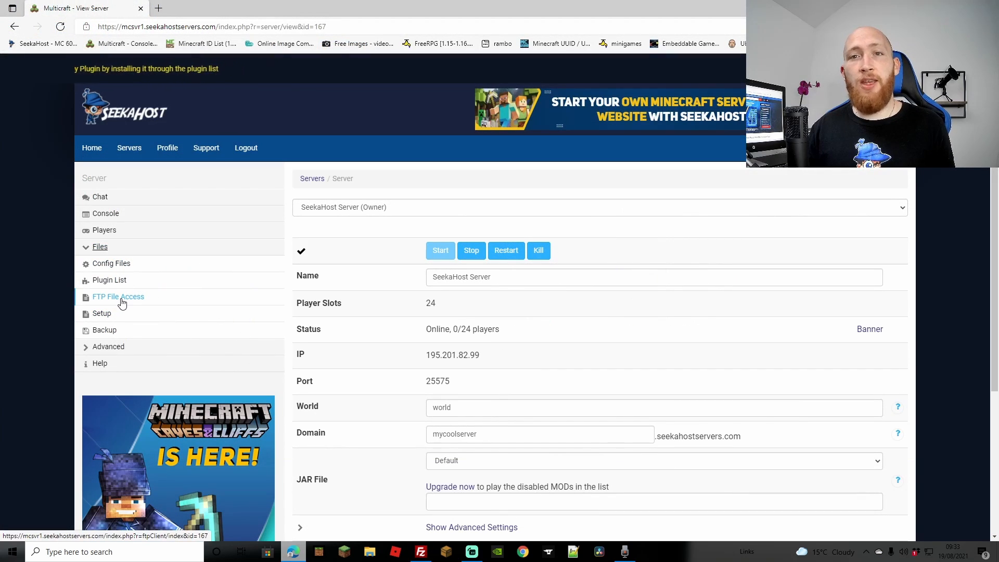
pyautogui.click(118, 296)
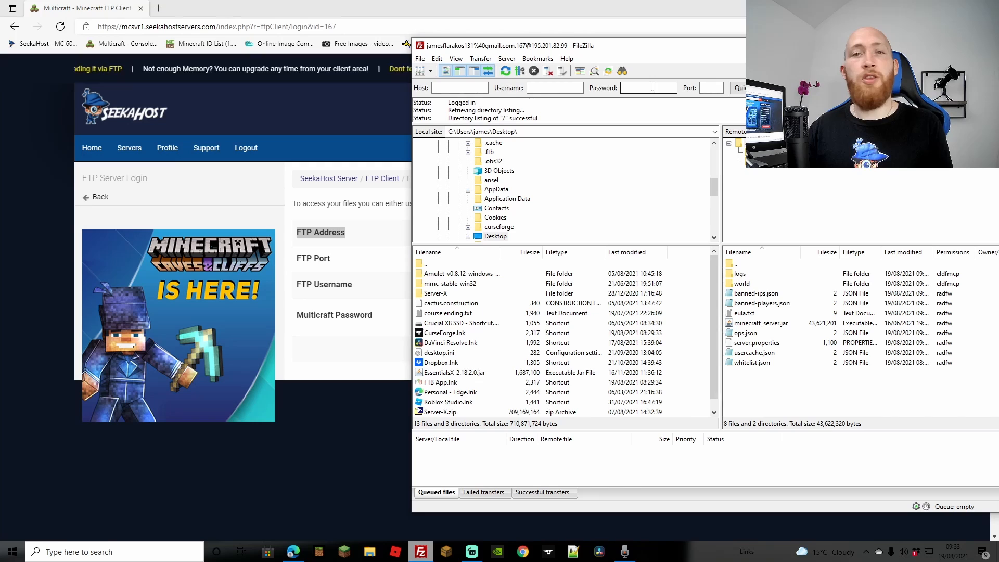
pyautogui.moveTo(710, 88)
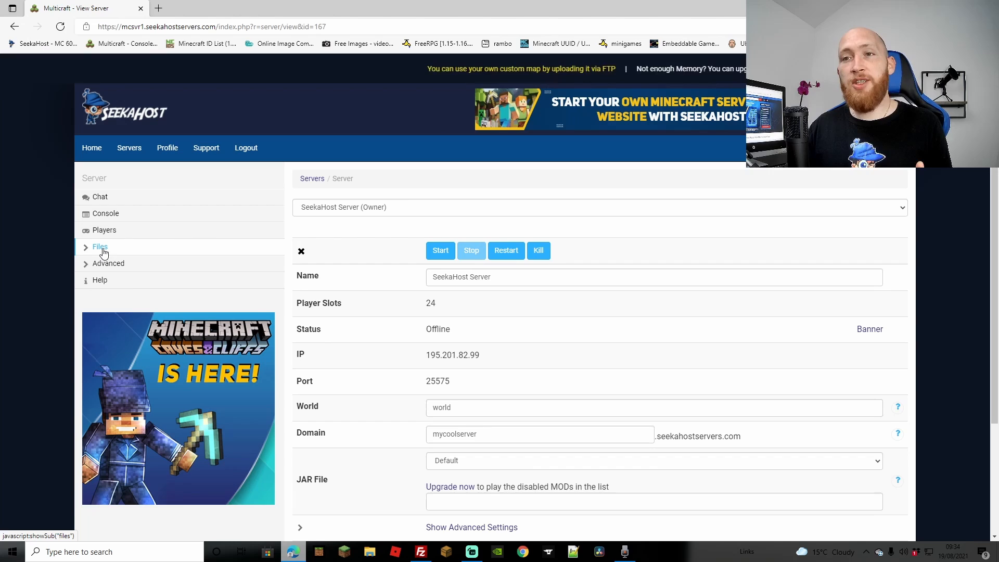
pyautogui.click(100, 247)
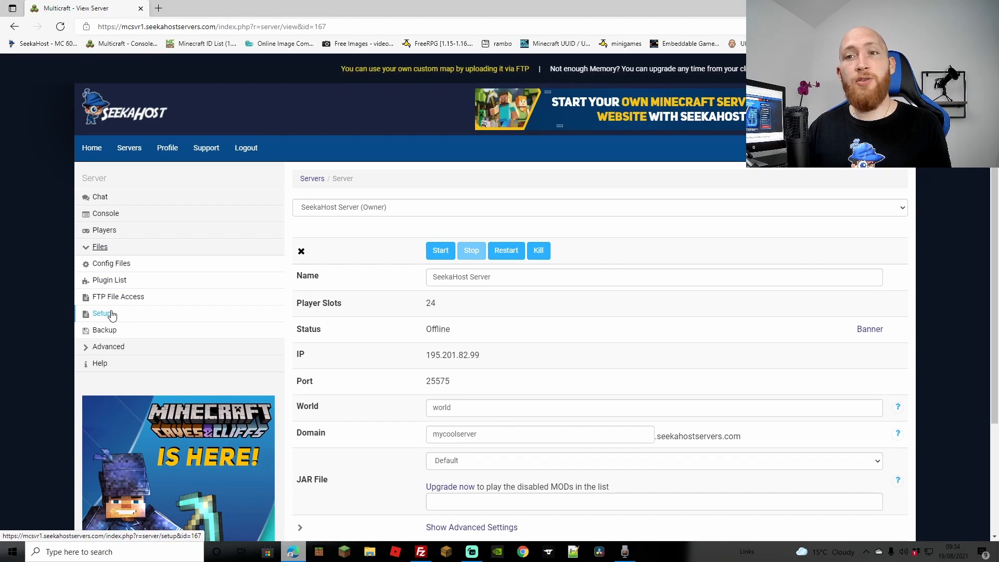
pyautogui.click(102, 313)
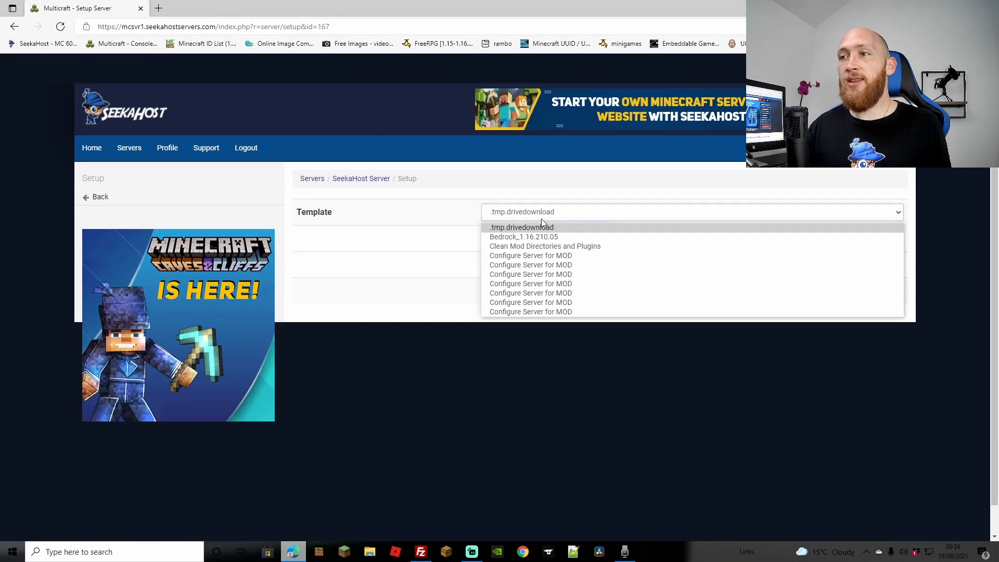
pyautogui.click(545, 246)
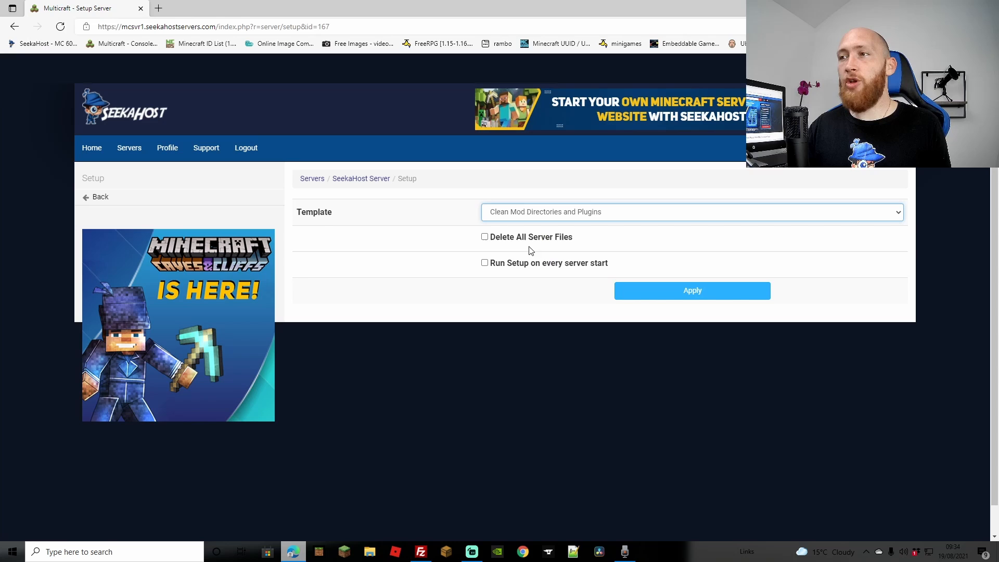
pyautogui.click(485, 236)
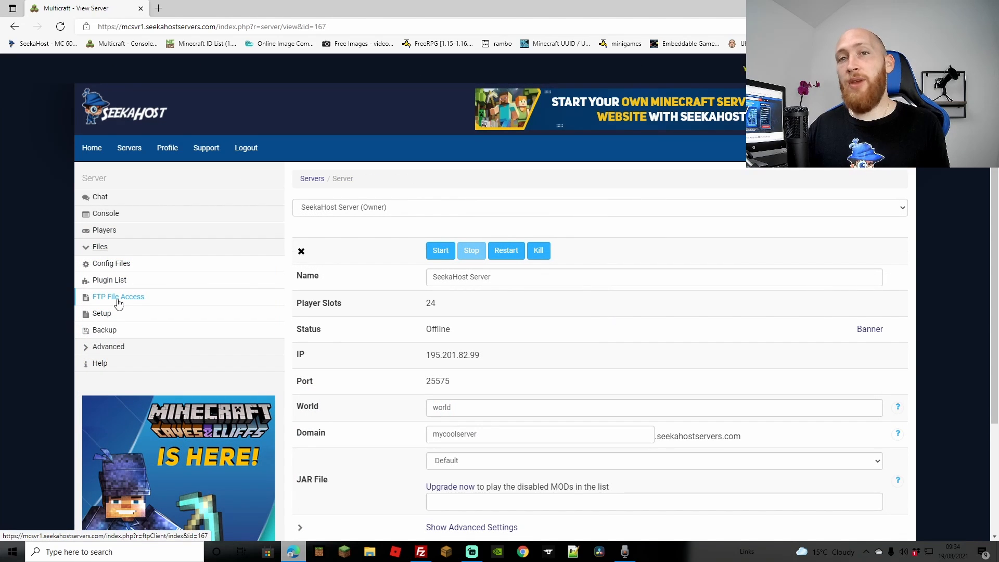
# Delete all server files and folders, including logs, world and minecraft_server.jar
pyautogui.click(119, 296)
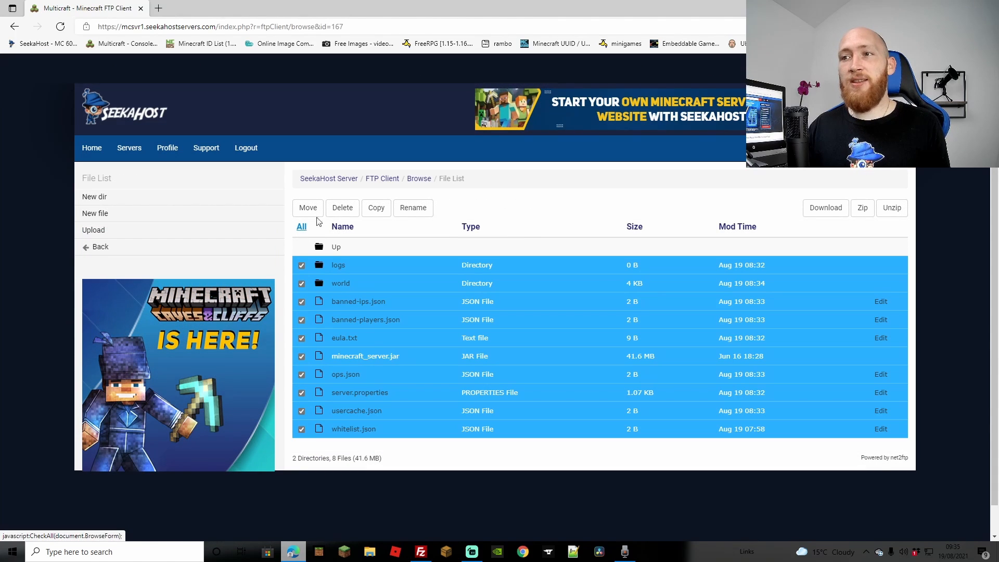
pyautogui.moveTo(342, 207)
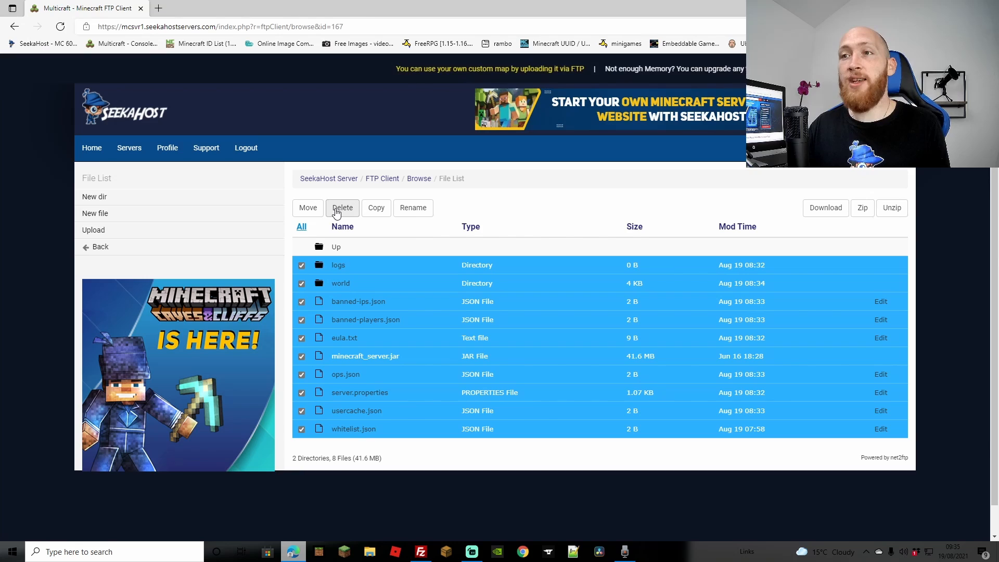
pyautogui.moveTo(342, 207)
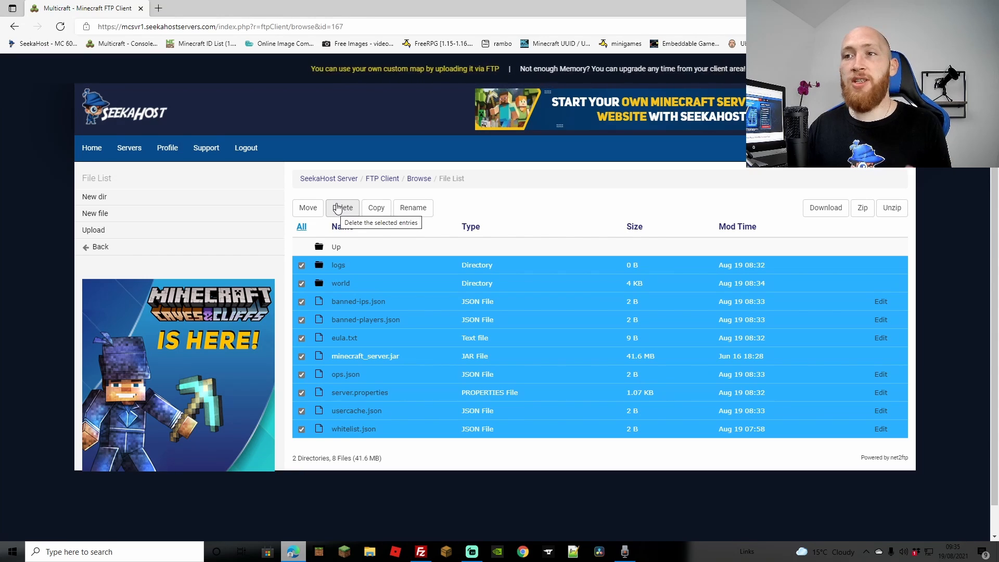
pyautogui.click(343, 208)
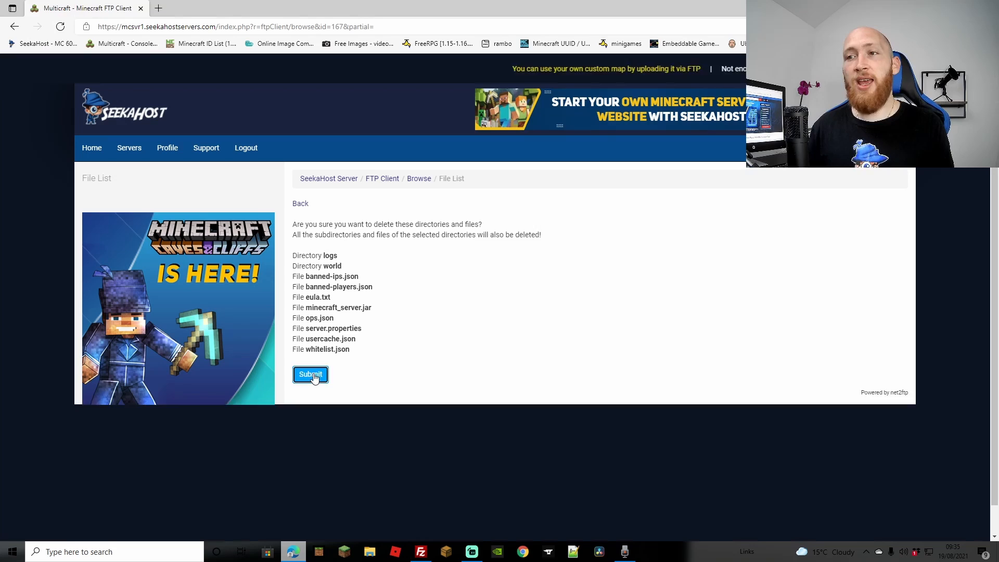
pyautogui.click(309, 374)
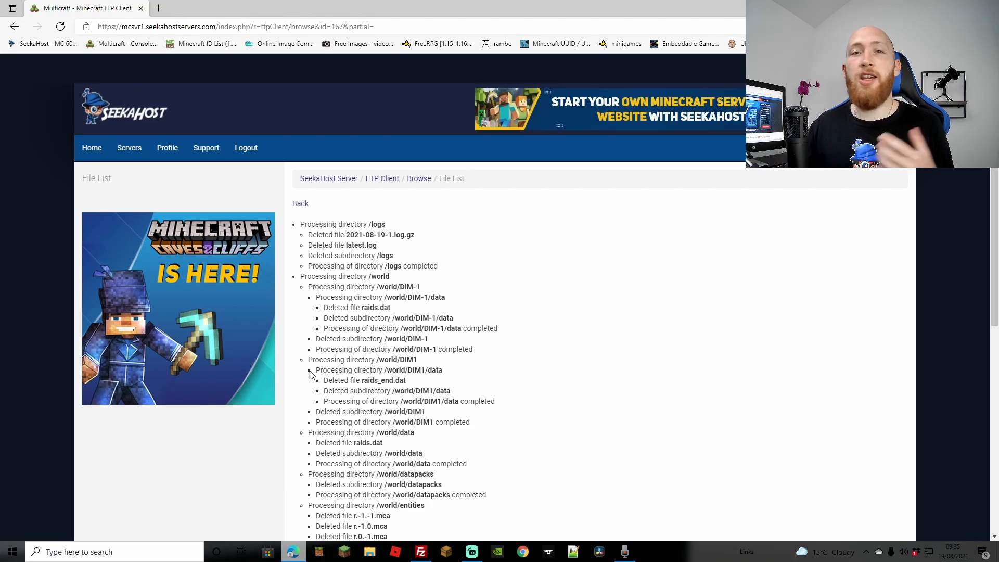
pyautogui.moveTo(328, 179)
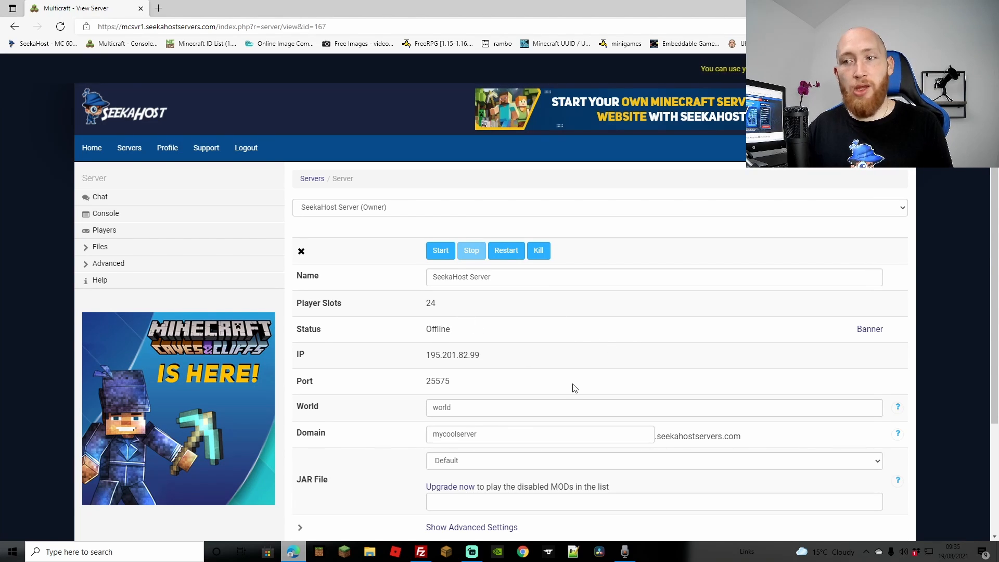
# Choose Paper 1.17.1 in the JAR File dropdown and save settings
pyautogui.scroll(-3)
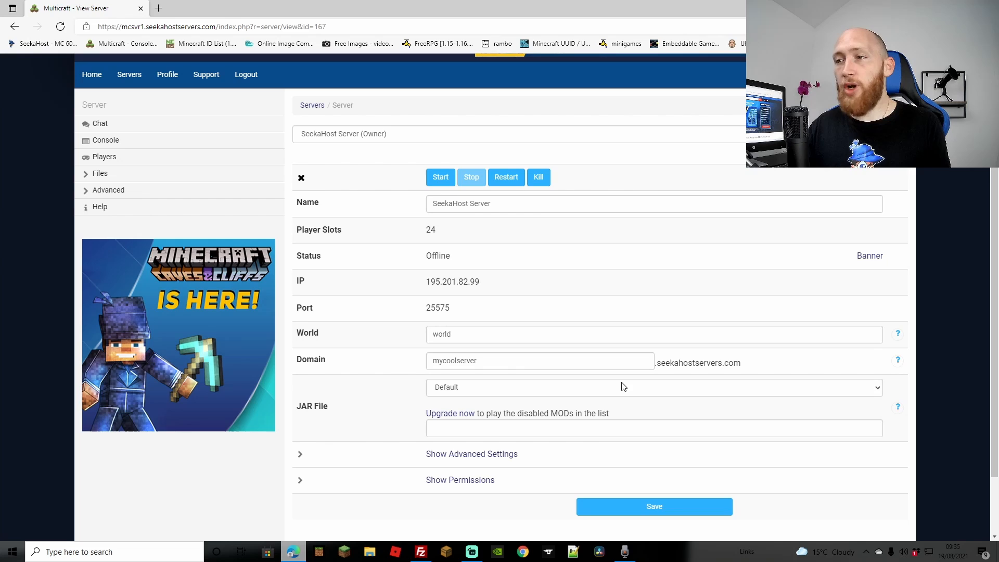
pyautogui.click(653, 386)
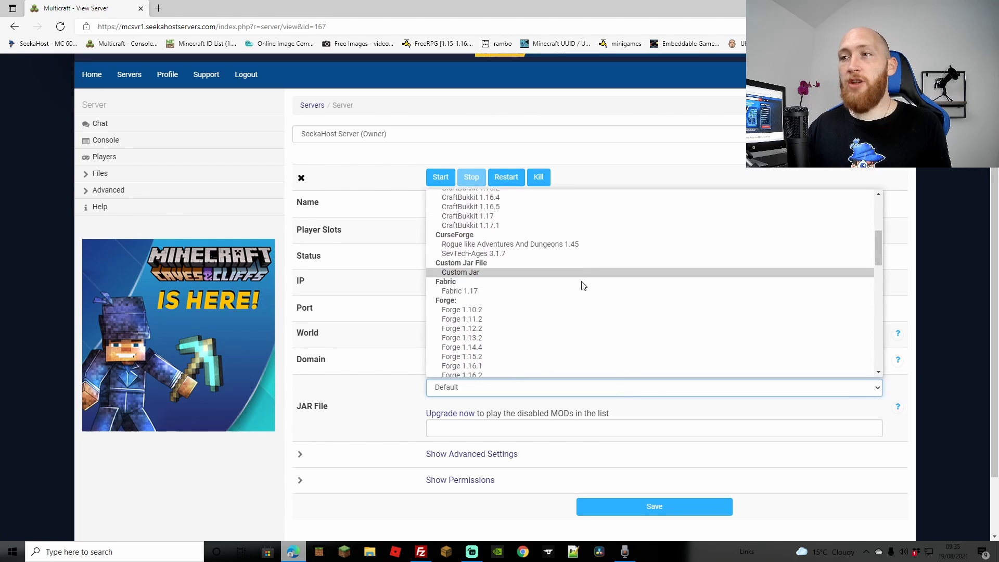
pyautogui.scroll(-3)
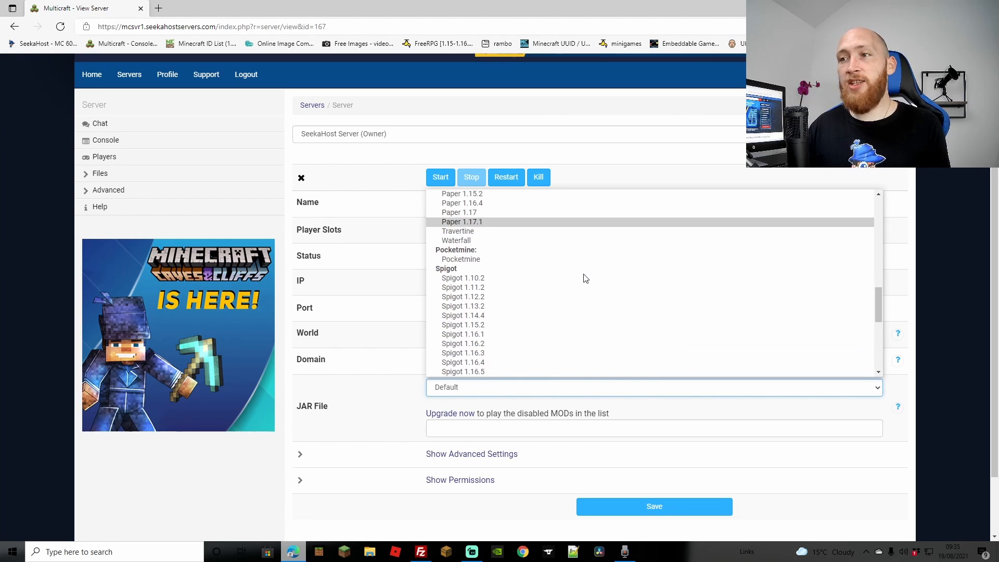
pyautogui.scroll(-3)
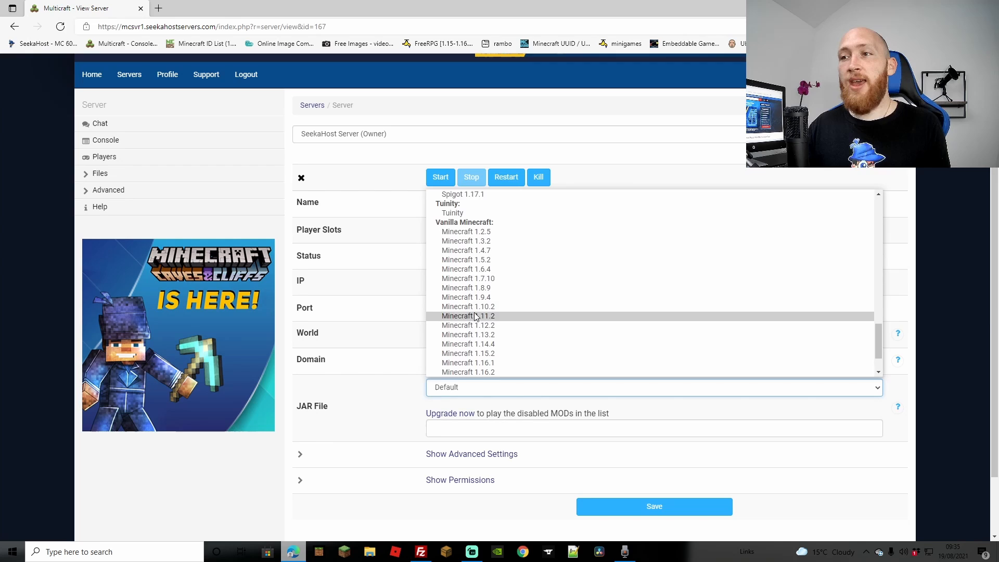
pyautogui.scroll(-3)
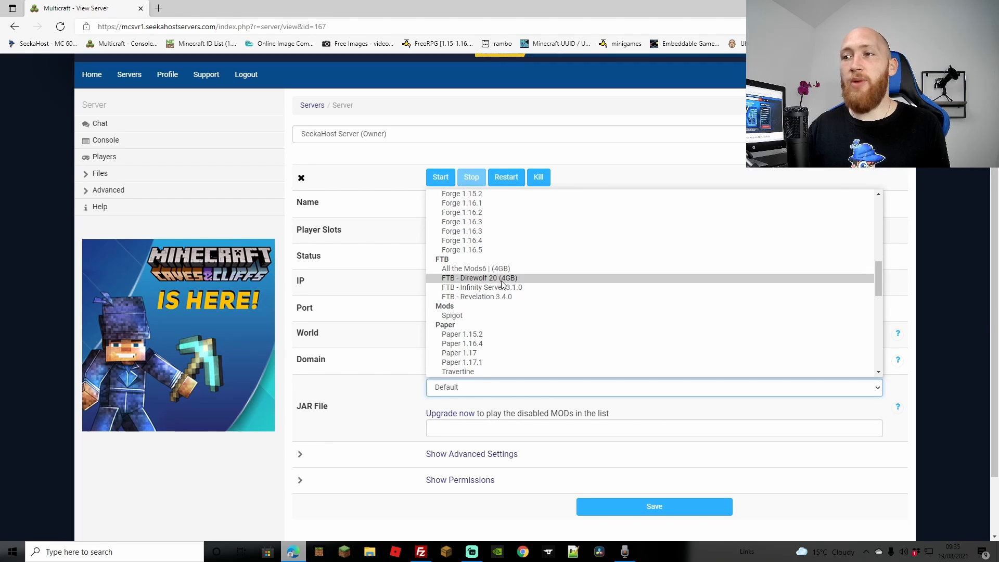
pyautogui.moveTo(493, 287)
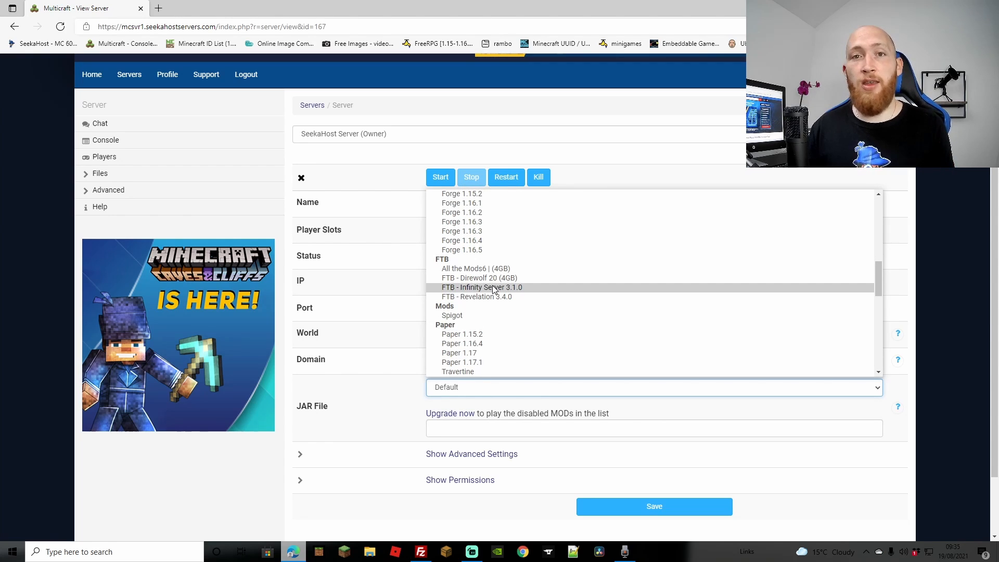
pyautogui.click(462, 362)
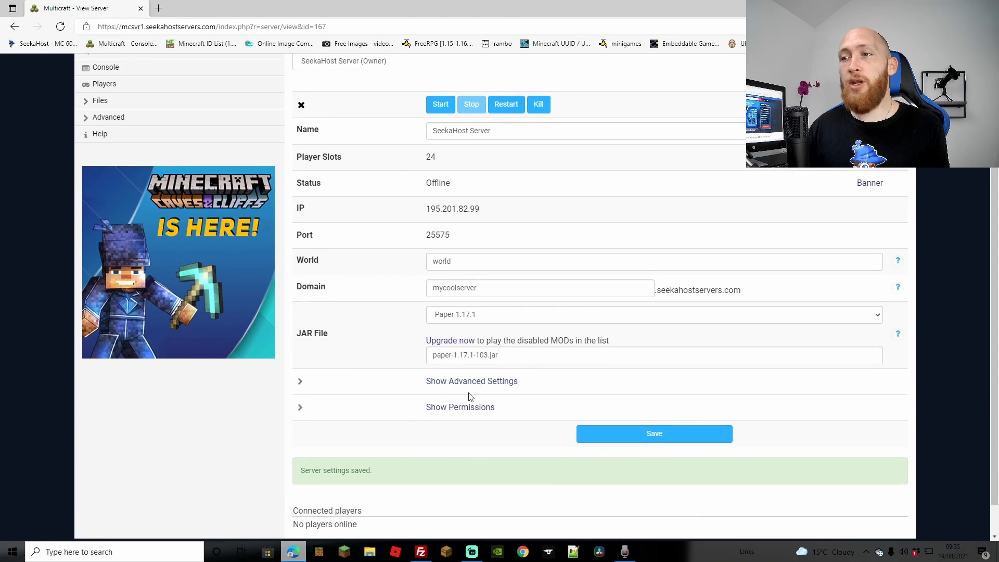
pyautogui.scroll(3)
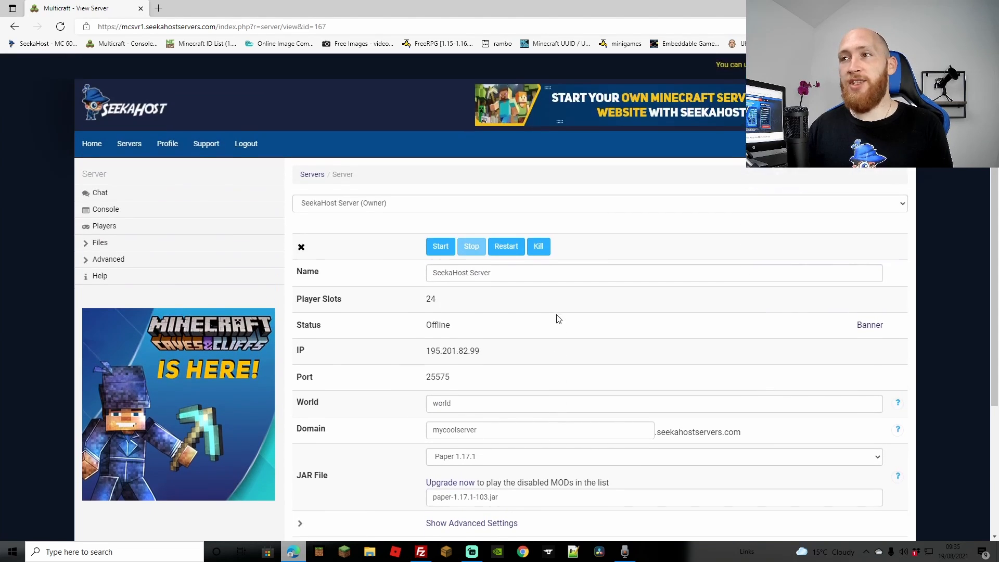
# Start the Paper server until Online with 0/24 players, then stop it
pyautogui.click(654, 434)
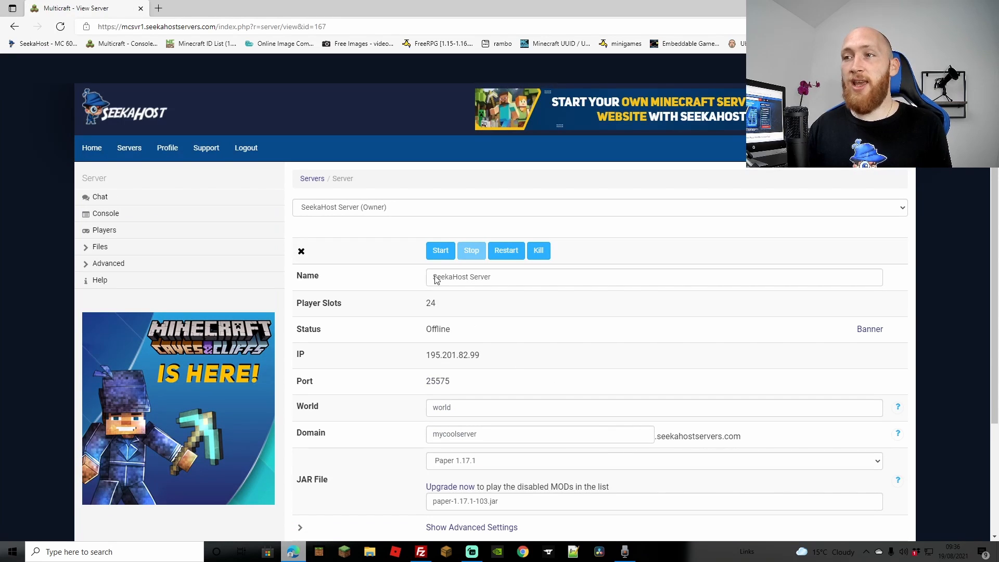
pyautogui.click(440, 250)
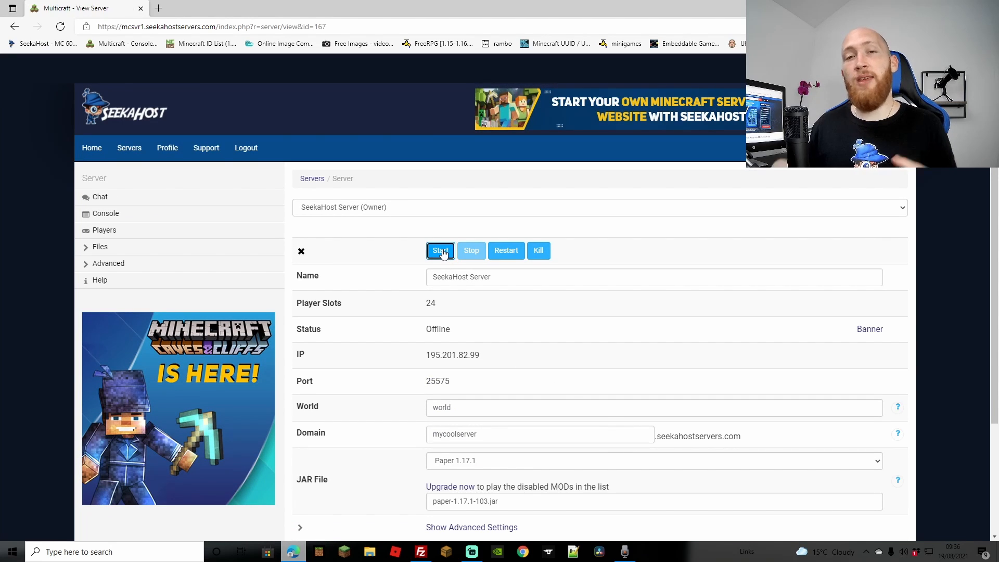
pyautogui.click(440, 250)
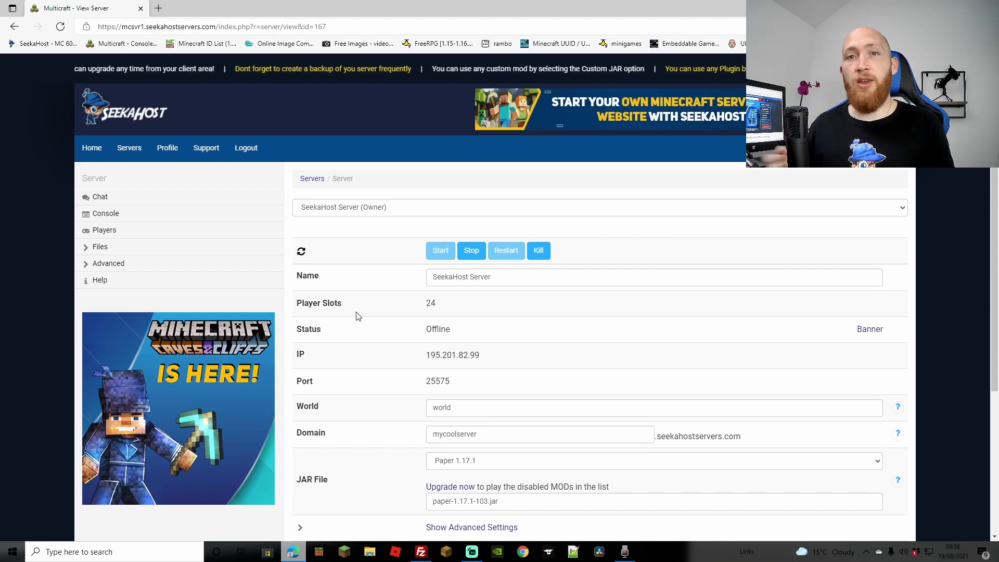
pyautogui.click(440, 249)
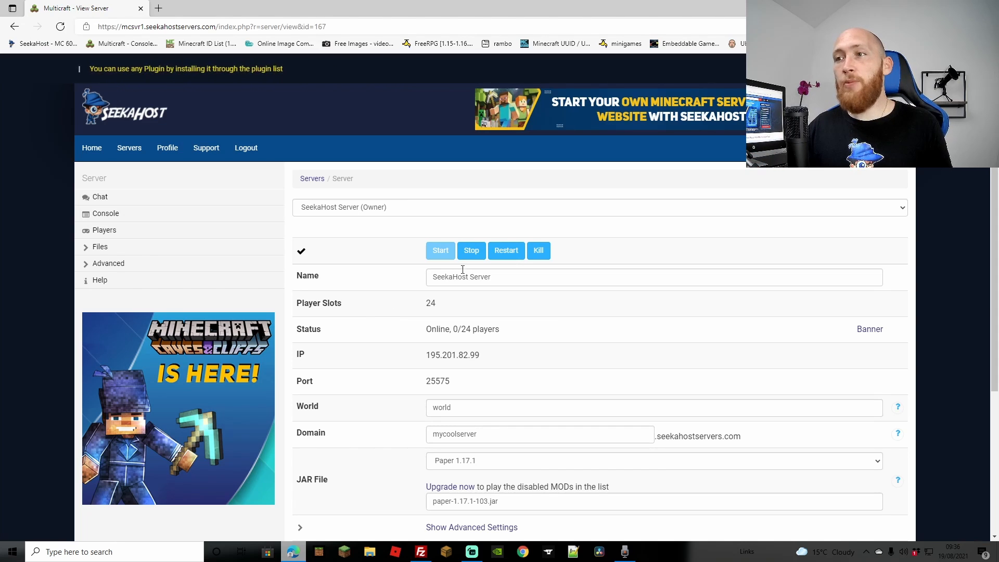
pyautogui.click(471, 250)
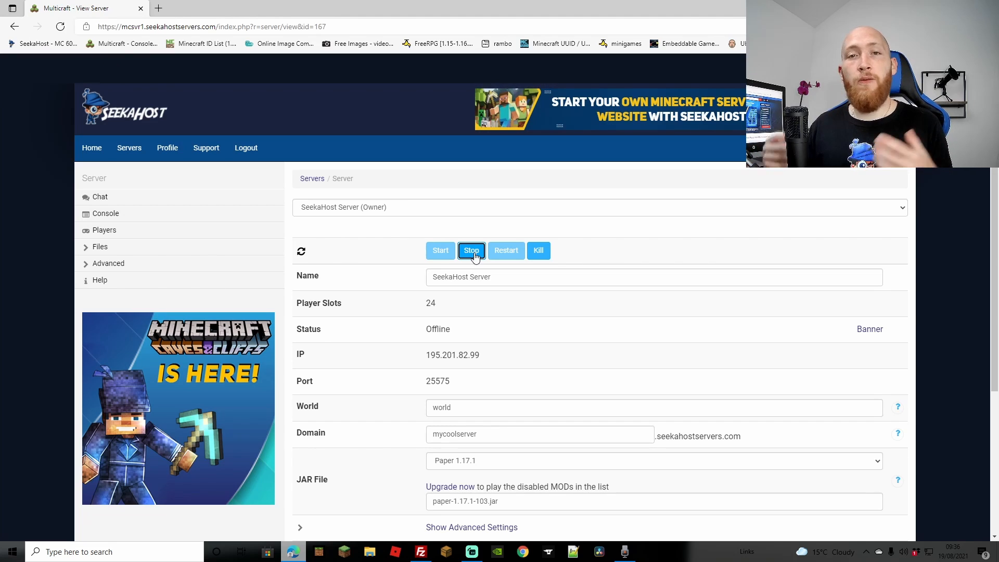
pyautogui.click(472, 250)
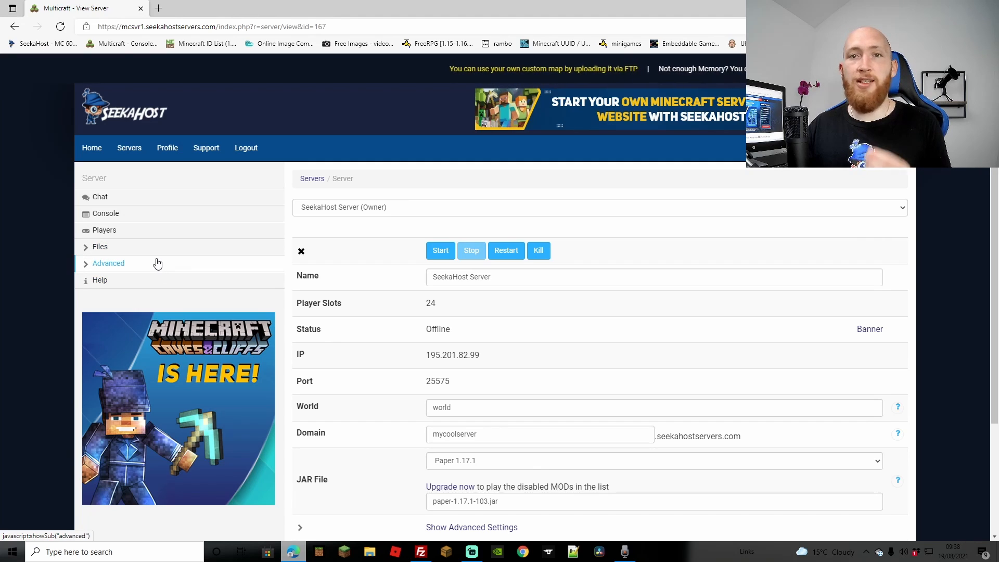
pyautogui.moveTo(100, 246)
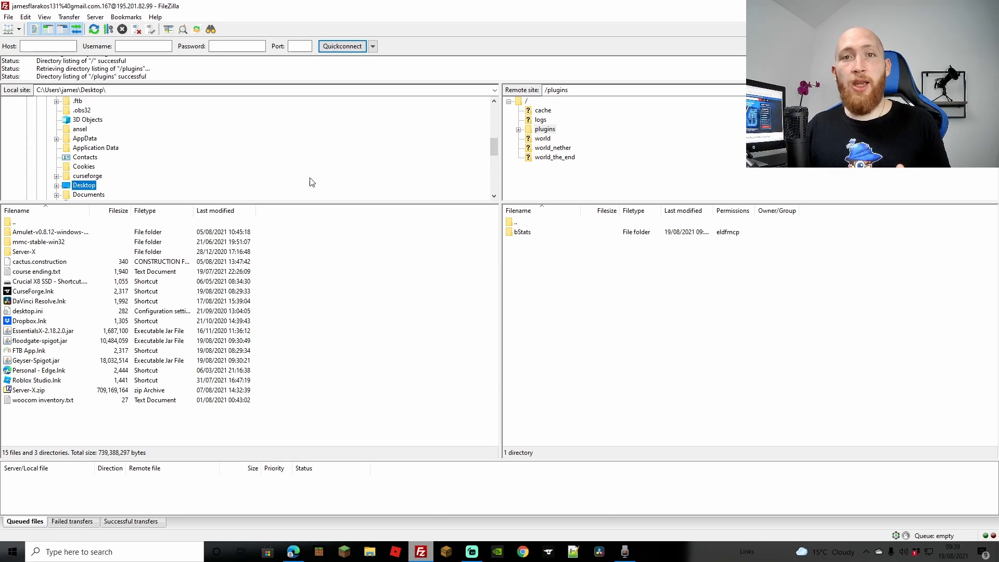
pyautogui.moveTo(335, 336)
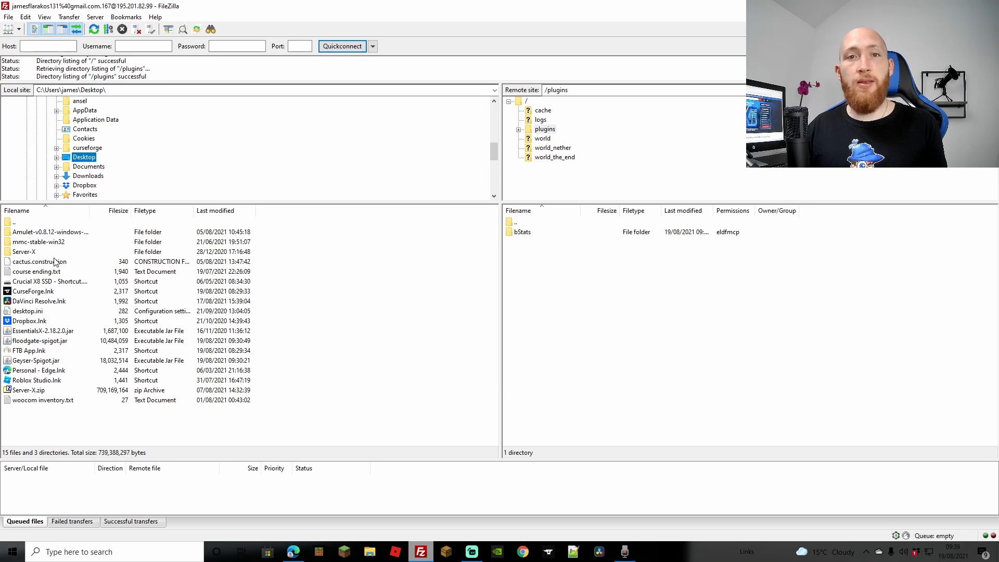
pyautogui.moveTo(44, 343)
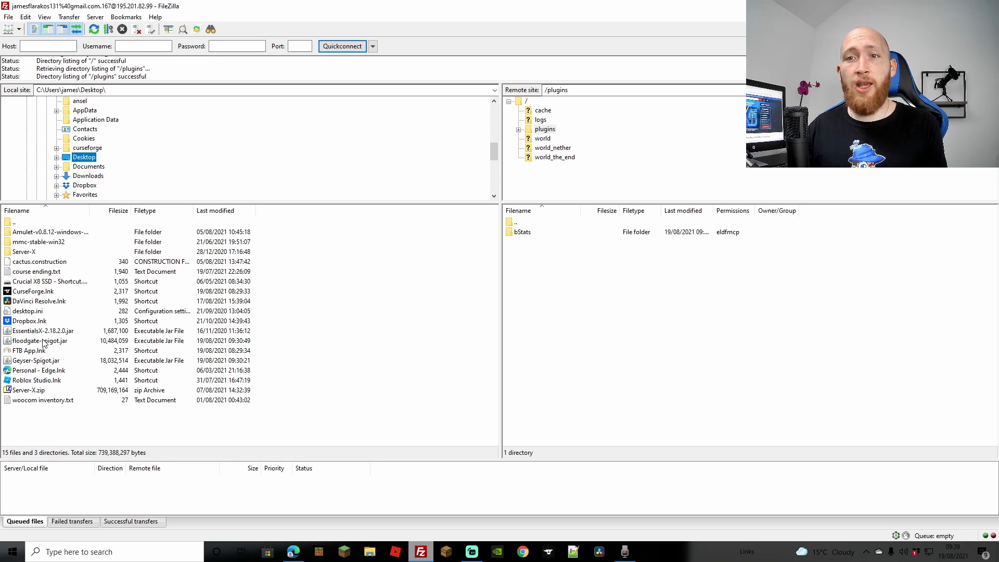
# Select Geyser-Spigot.jar on the local Desktop for upload to /plugins
pyautogui.click(35, 360)
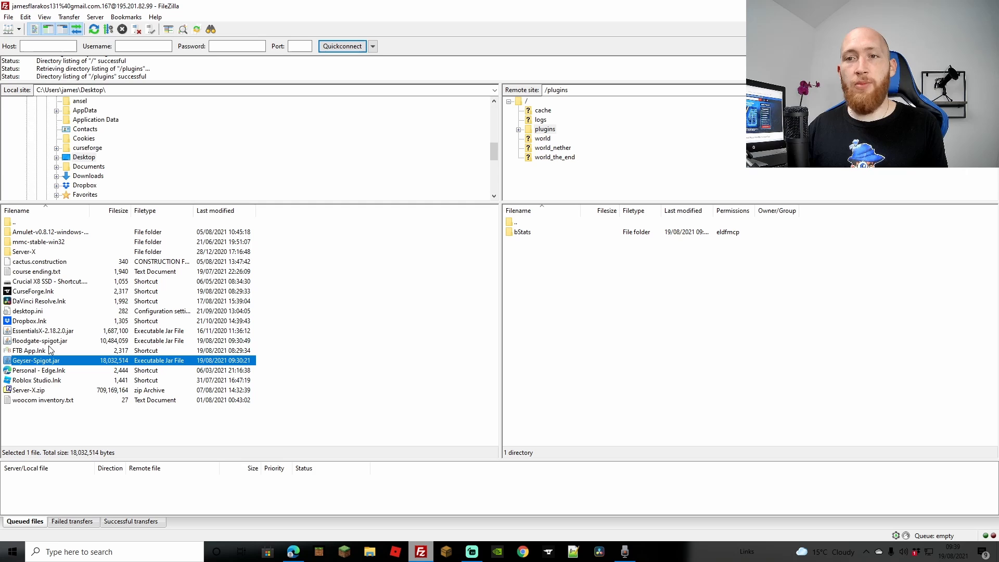
pyautogui.click(40, 340)
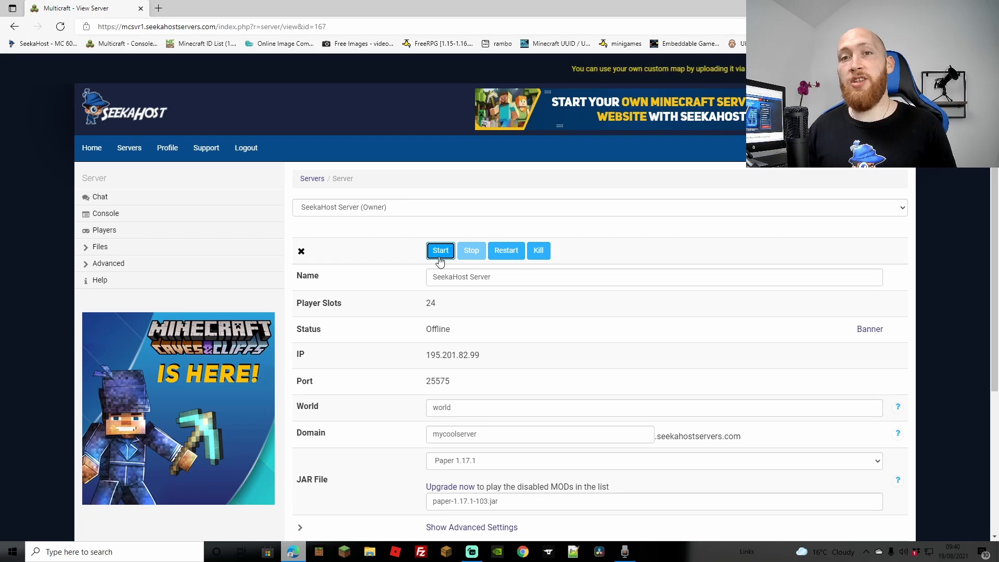
# Start the SeekaHost Server, let it reach Online with 0/24 players, then stop it
pyautogui.click(440, 250)
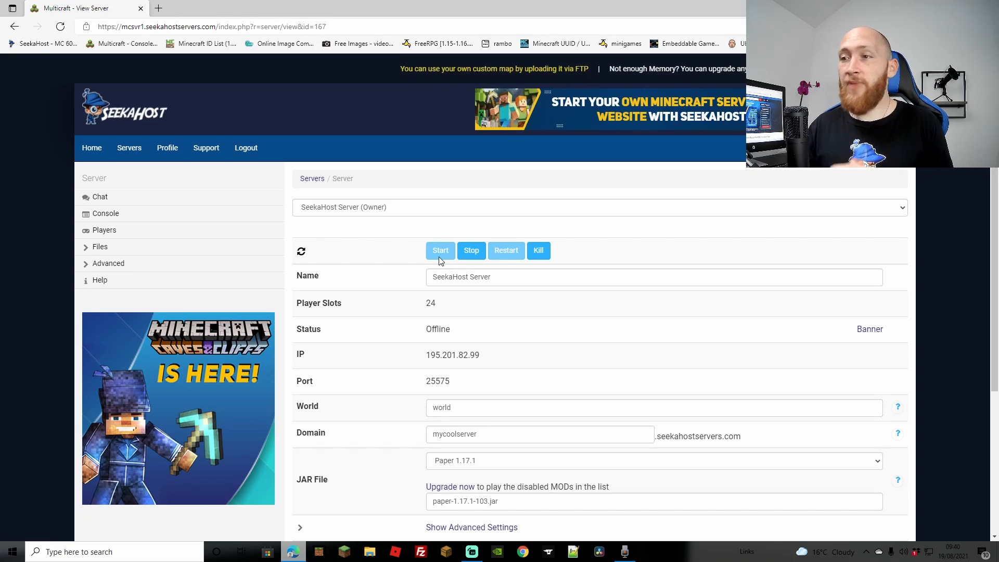
pyautogui.click(440, 250)
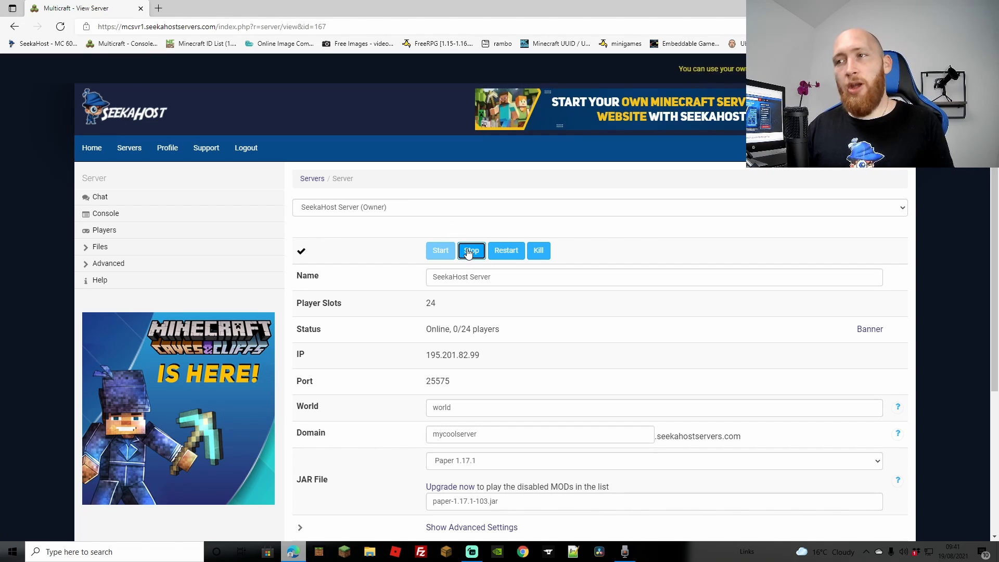
pyautogui.click(471, 249)
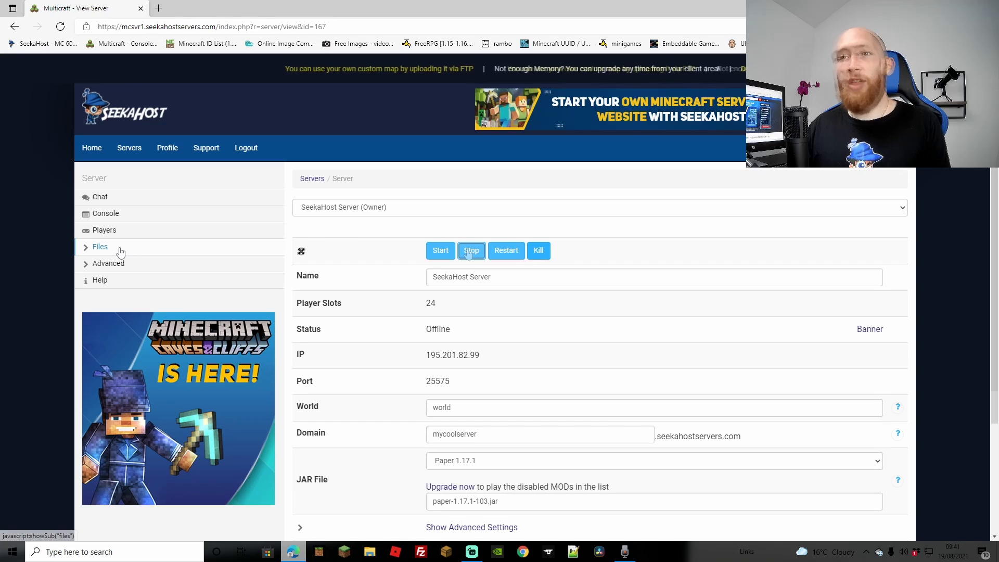
# Go to Files > Config Files and open plugins\Geyser-Spigot config.yml for editing
pyautogui.click(99, 247)
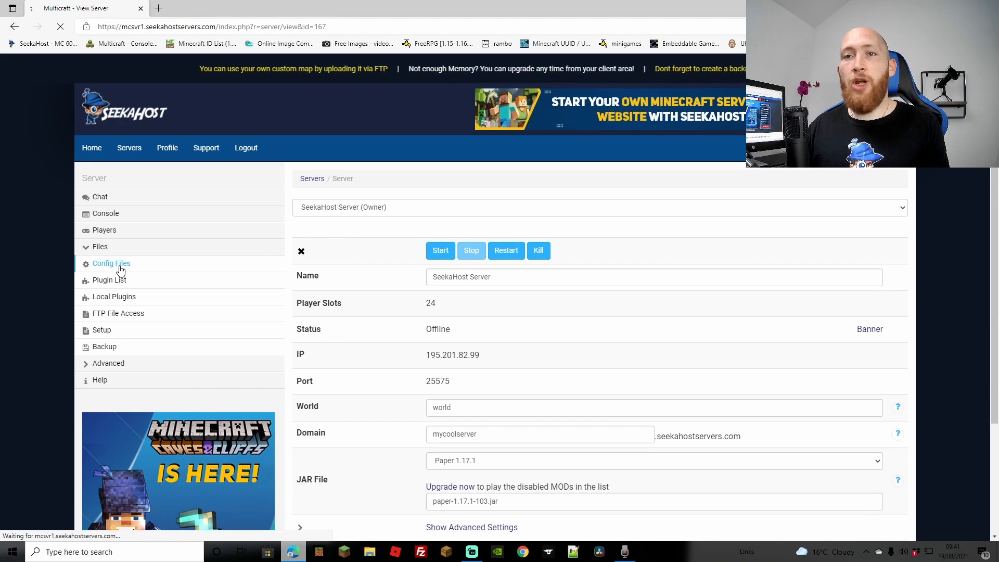
pyautogui.click(111, 264)
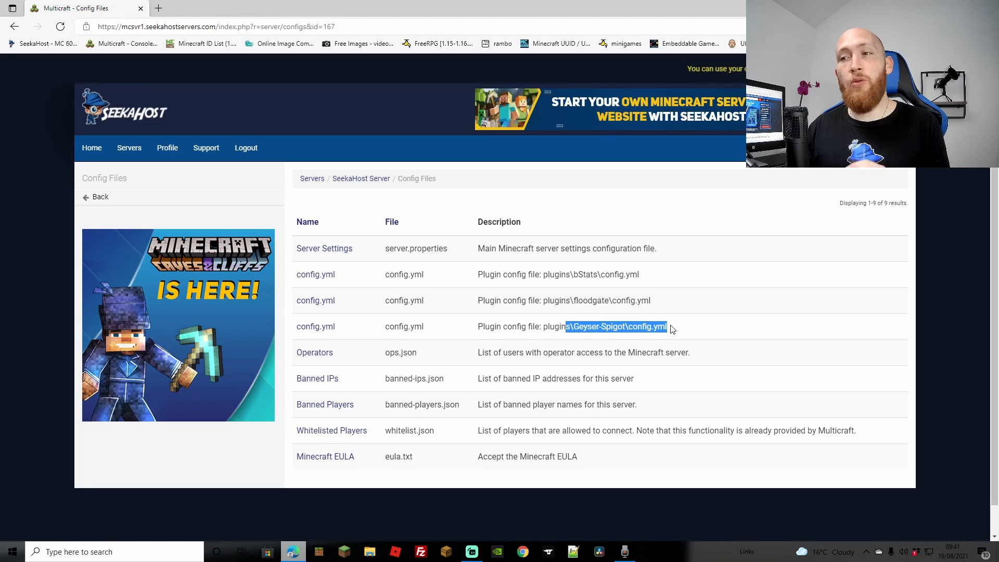
pyautogui.moveTo(312, 344)
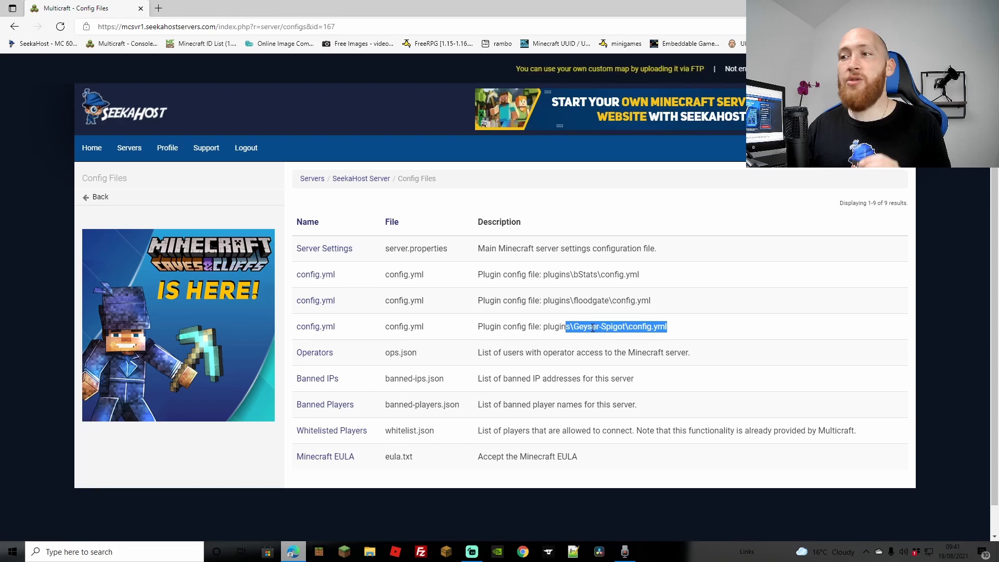
pyautogui.click(315, 326)
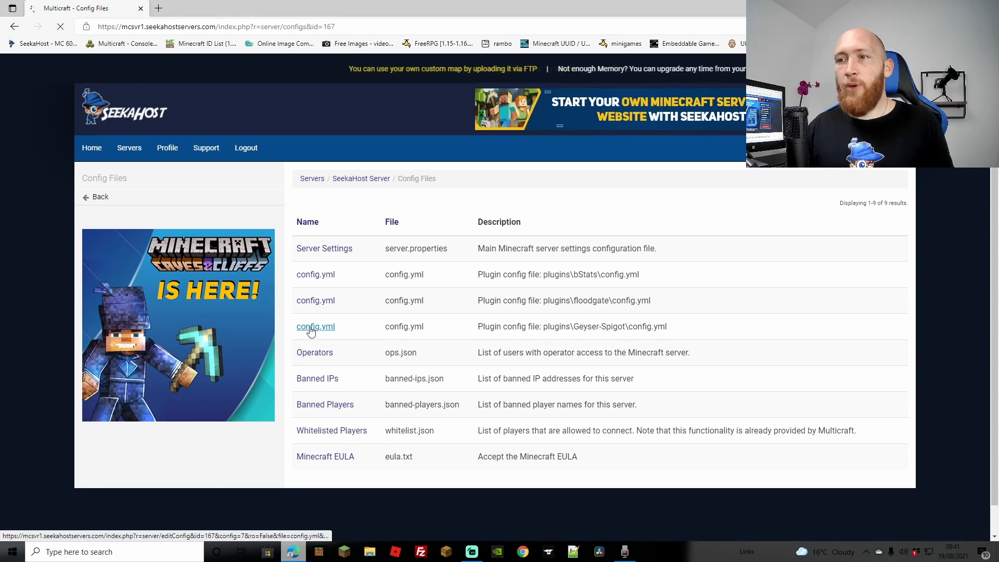
pyautogui.click(315, 326)
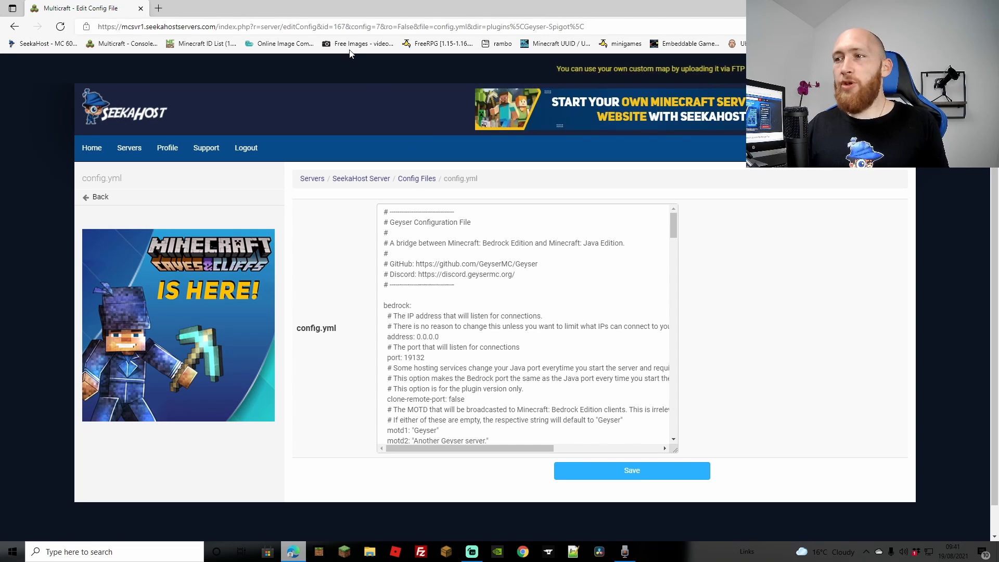
# Open a second panel tab showing the SeekaHost Server overview page
pyautogui.rightClick(83, 8)
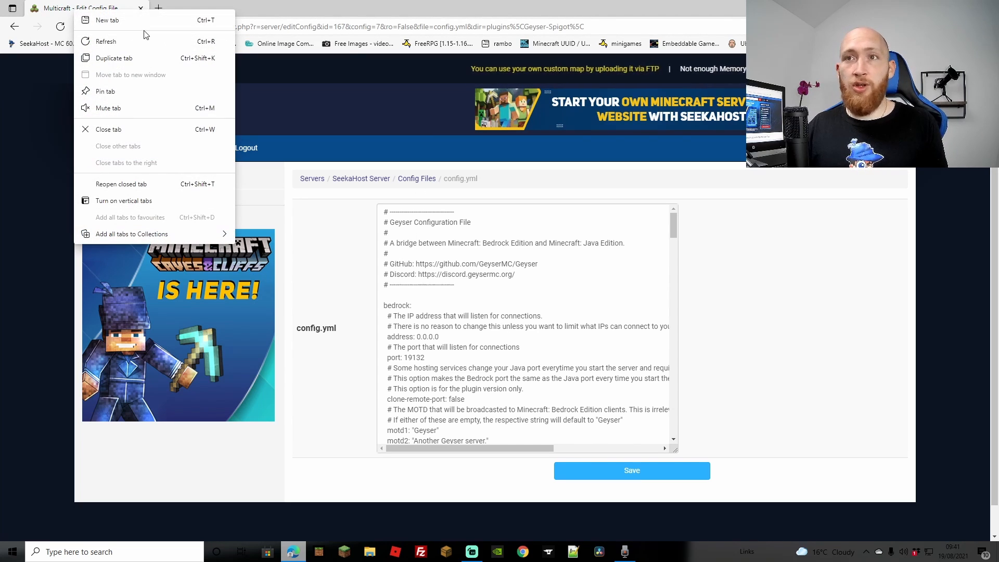
pyautogui.click(113, 57)
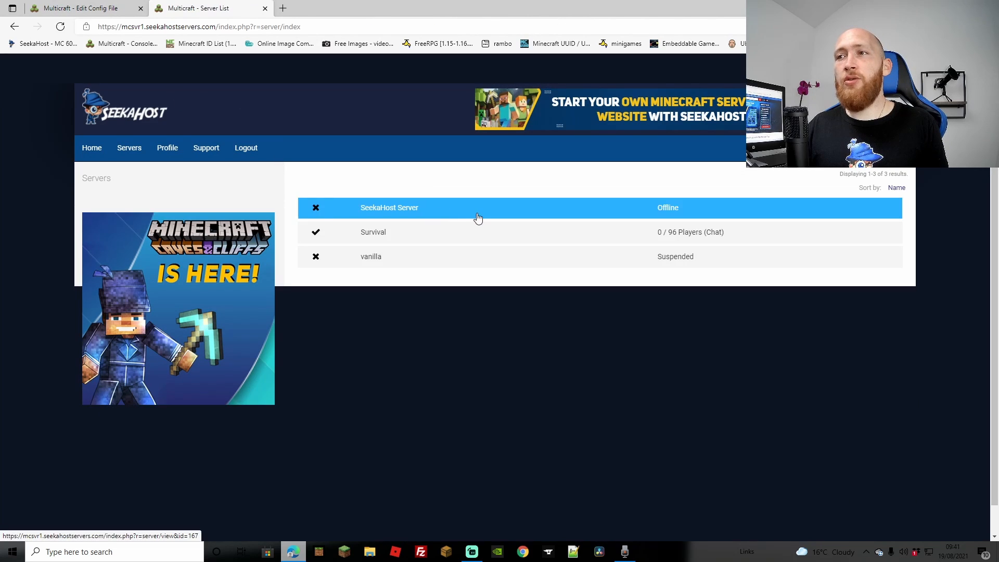
pyautogui.click(389, 207)
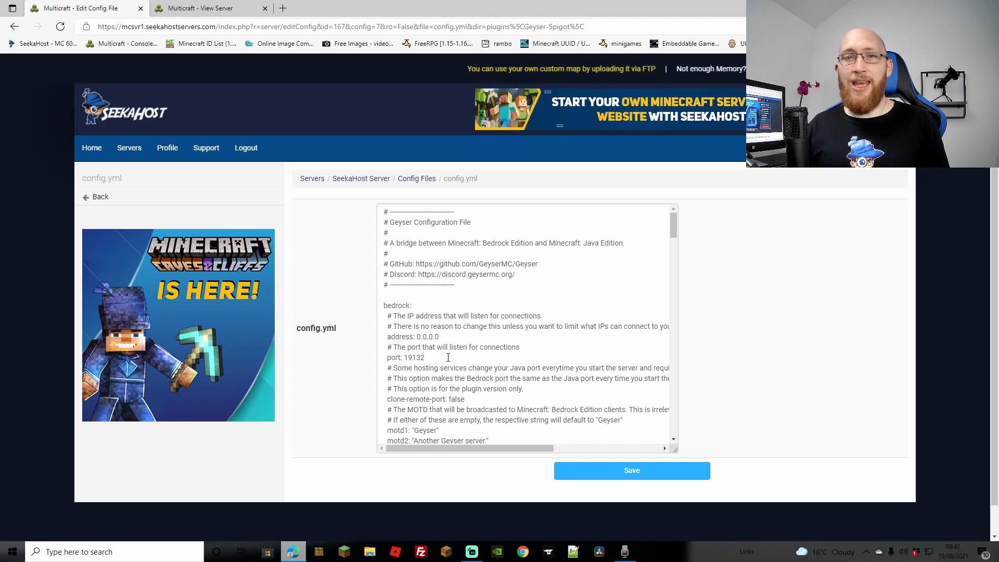
pyautogui.moveTo(218, 167)
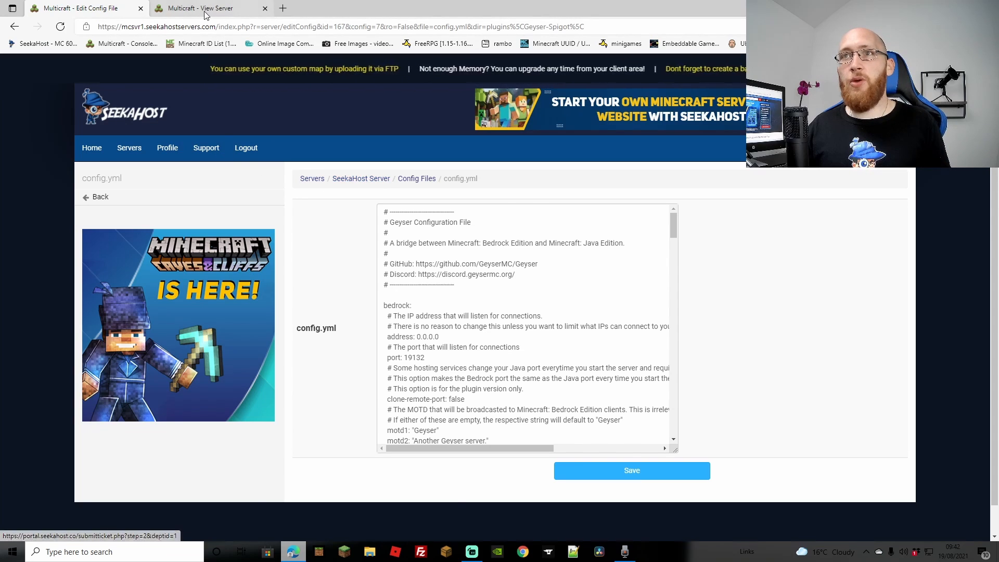
# Replace the Bedrock port 19132 with 25575 and change motd1 from Geyser to Jdogs
pyautogui.click(200, 8)
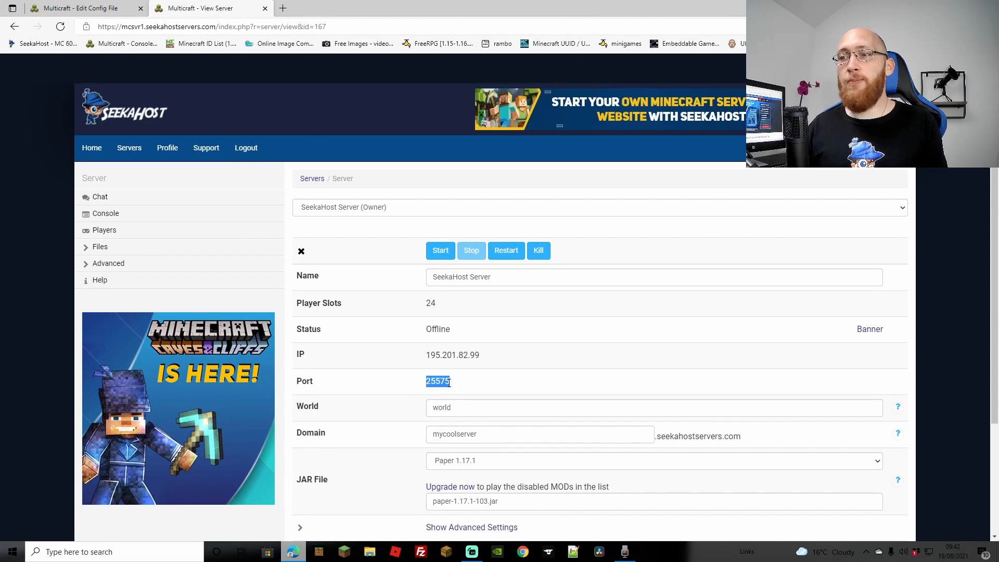
pyautogui.moveTo(324, 62)
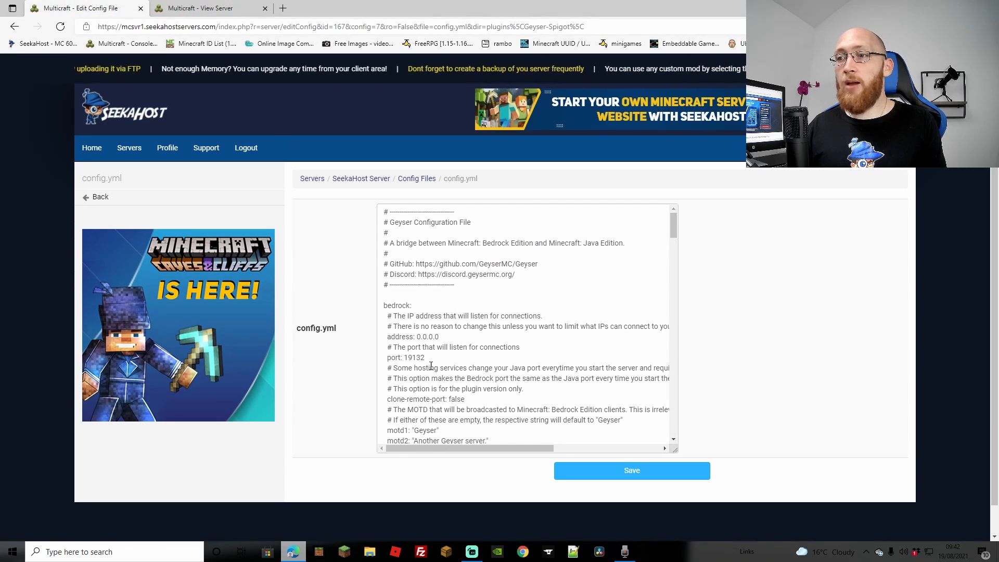
pyautogui.doubleClick(414, 358)
pyautogui.write('5575')
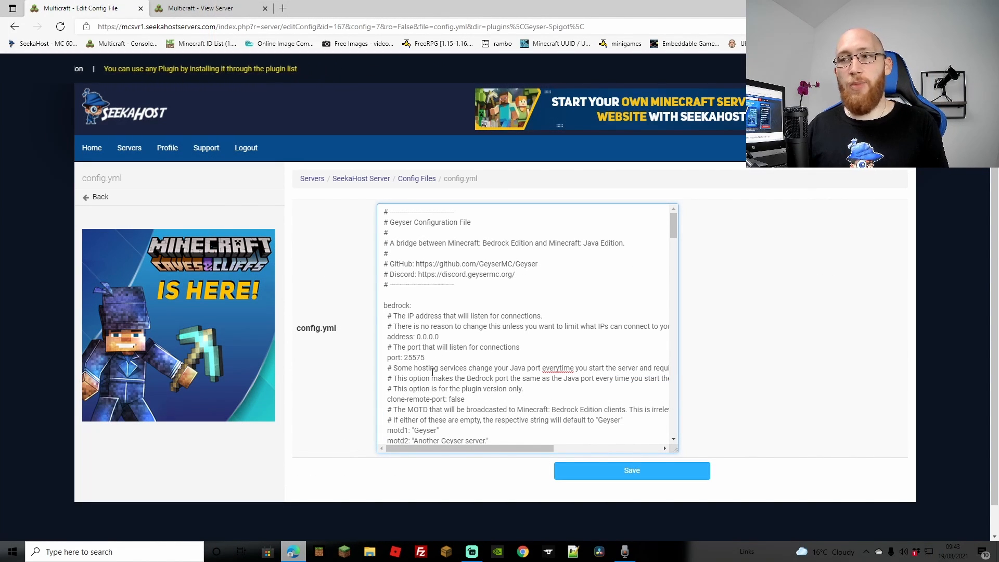
pyautogui.scroll(-3)
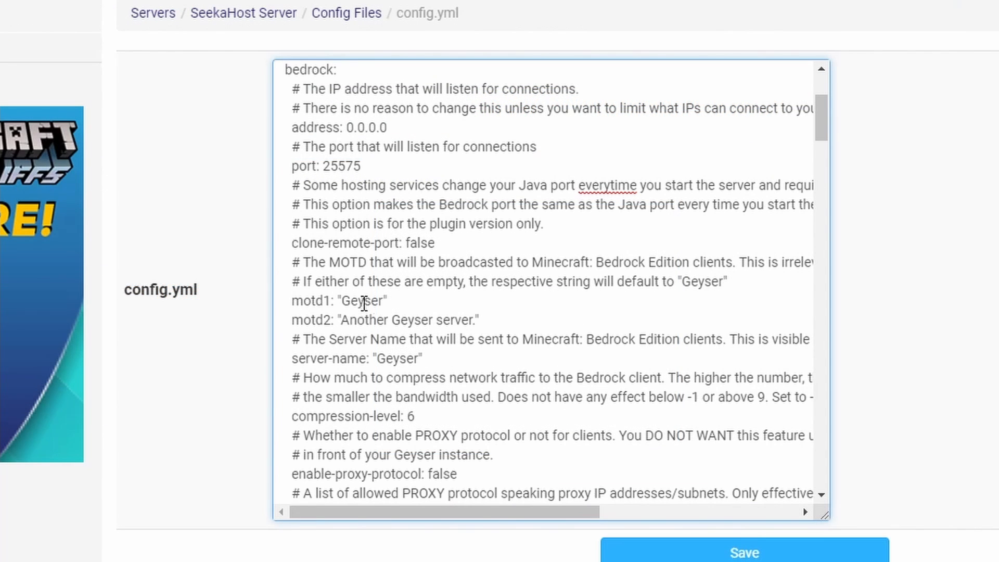
pyautogui.click(346, 300)
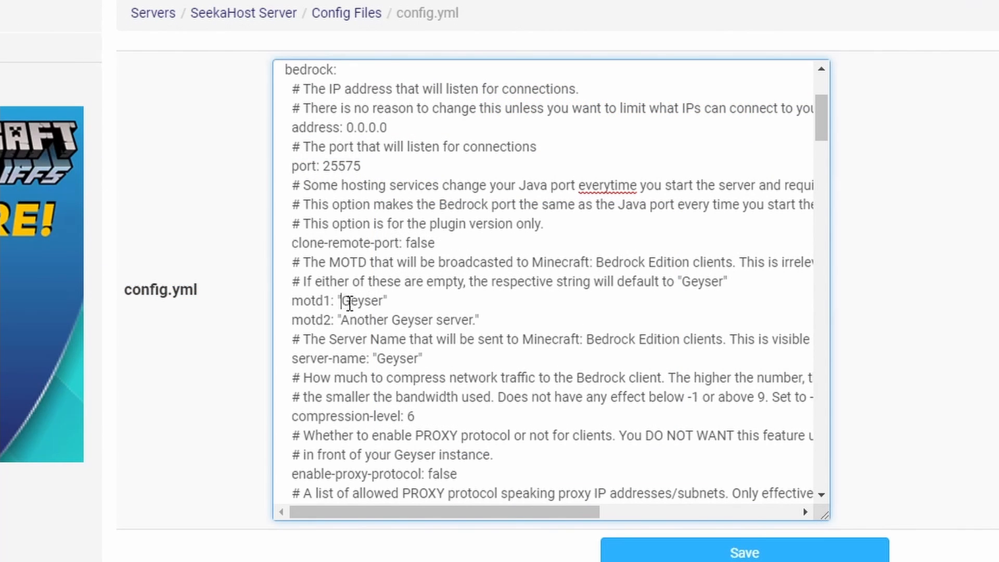
pyautogui.doubleClick(352, 320)
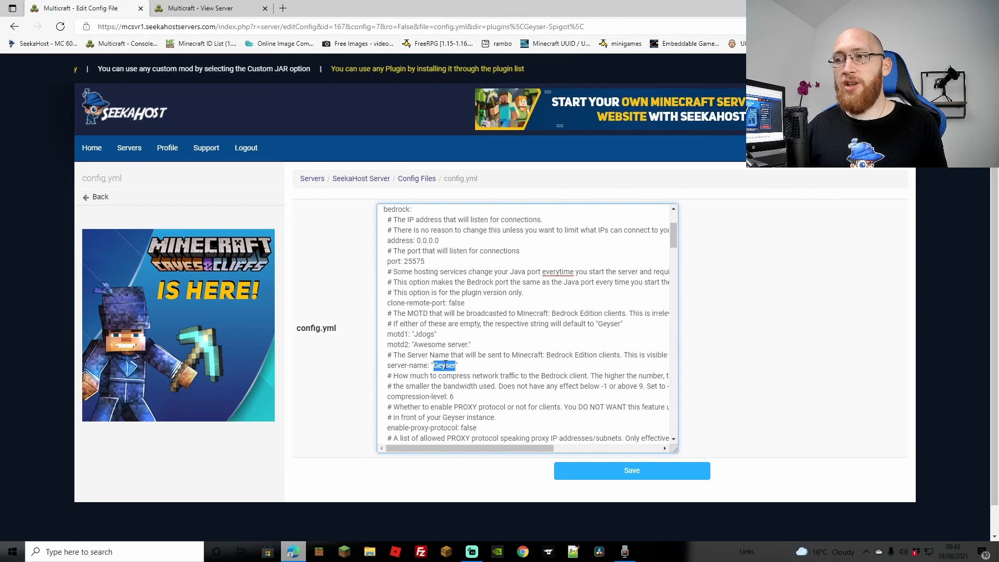
pyautogui.write('Jdogs')
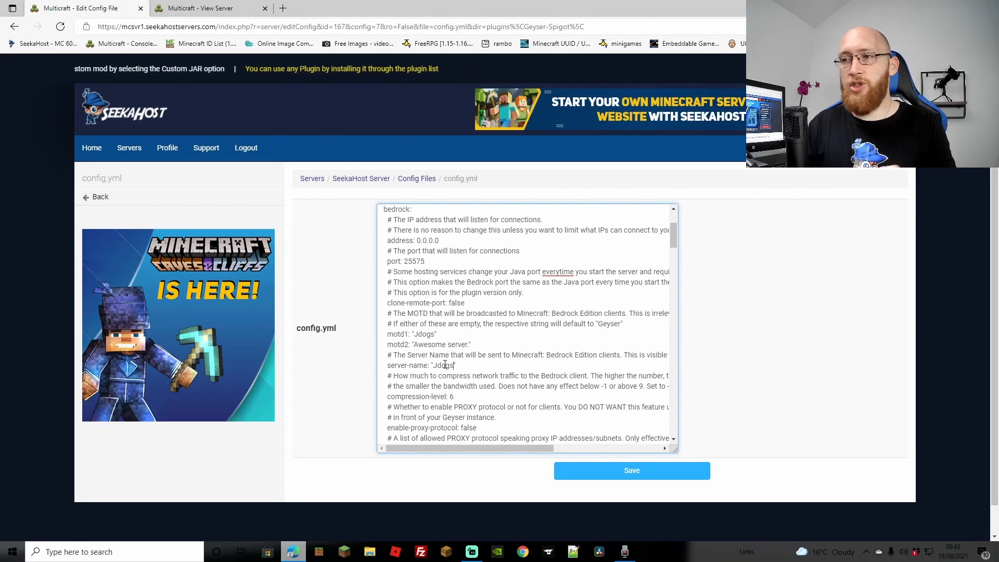
pyautogui.scroll(-3)
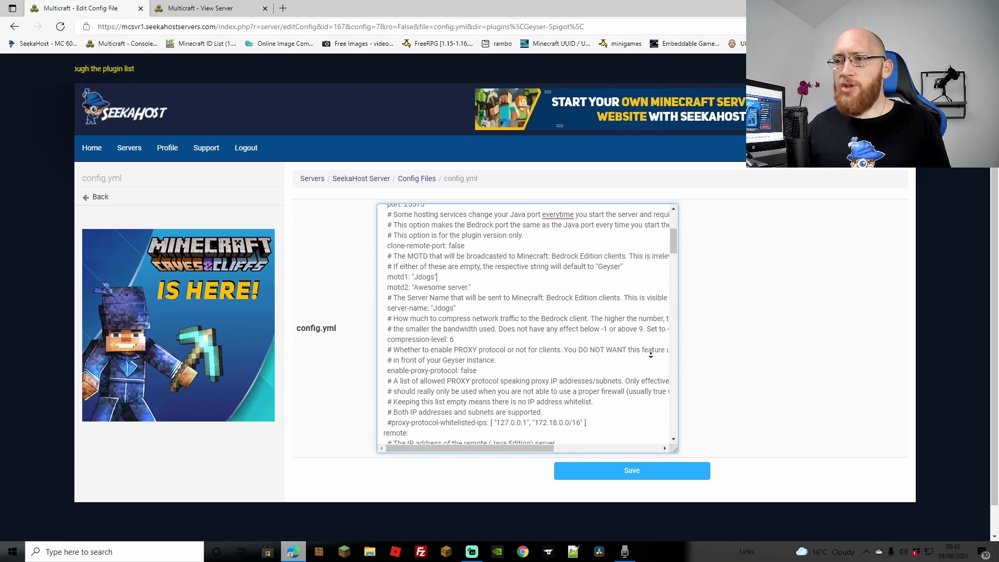
# Set the remote address to 195.201.82.99 and change the remote port 25565 to 25575
pyautogui.scroll(-3)
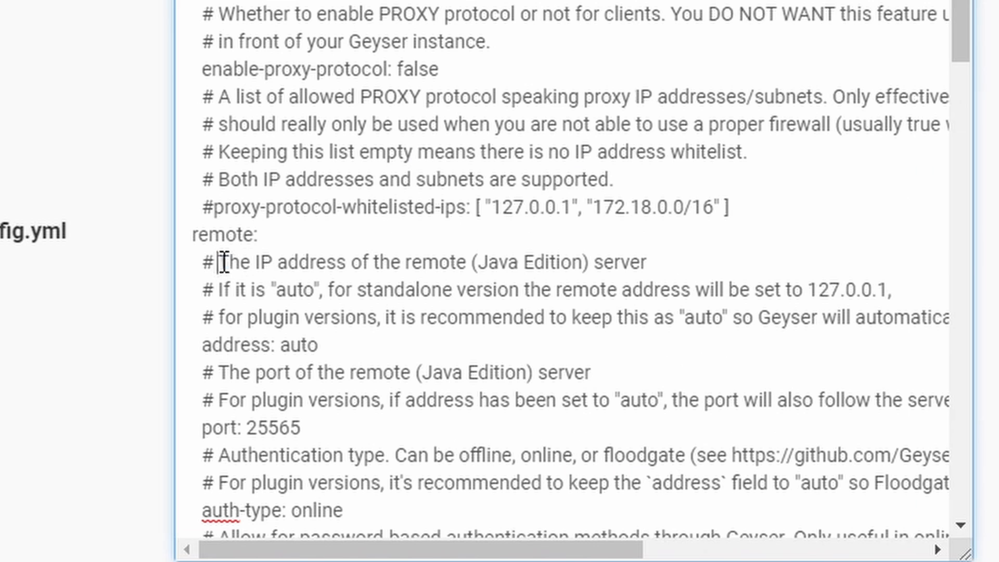
pyautogui.moveTo(219, 262); pyautogui.dragTo(650, 261)
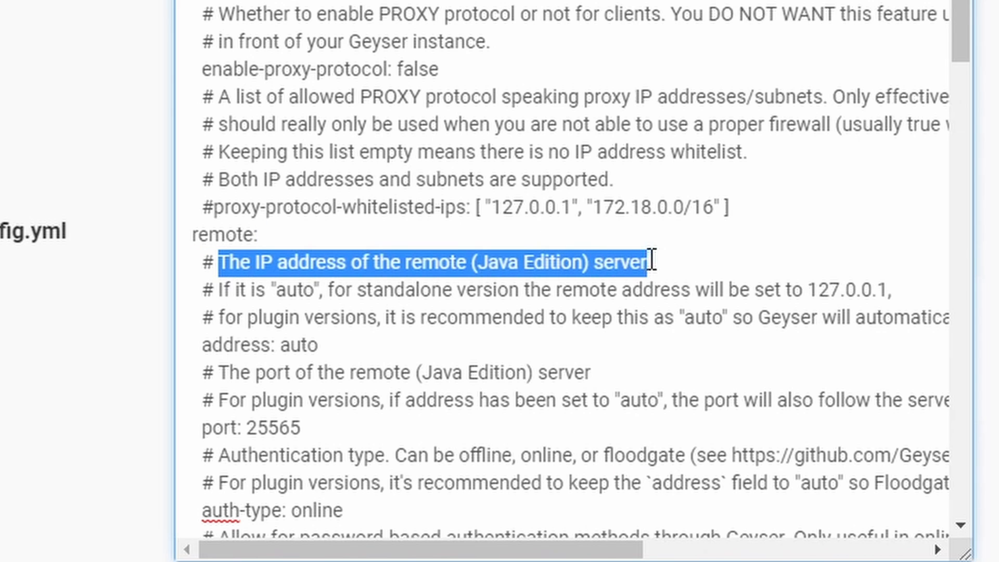
pyautogui.doubleClick(298, 344)
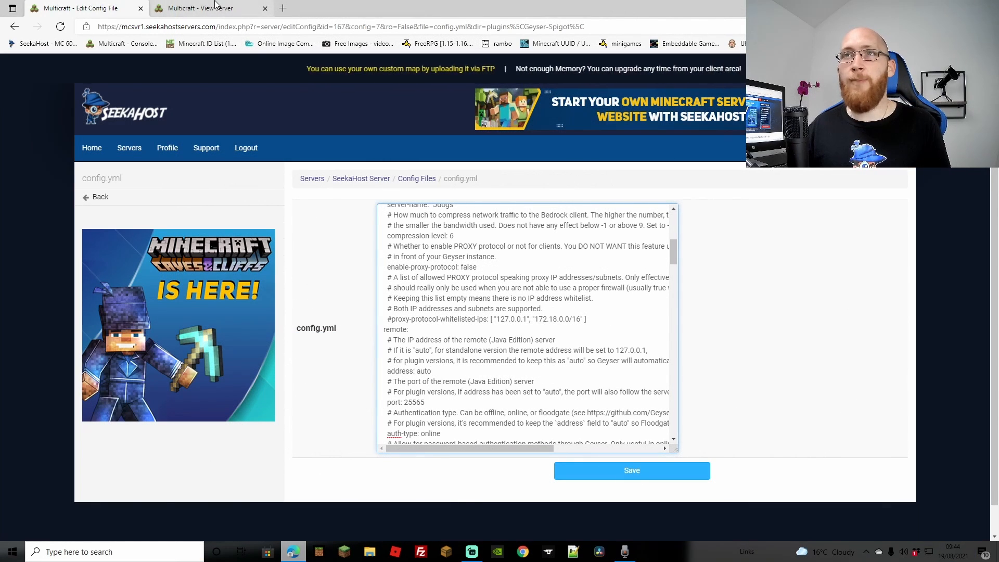
pyautogui.click(204, 7)
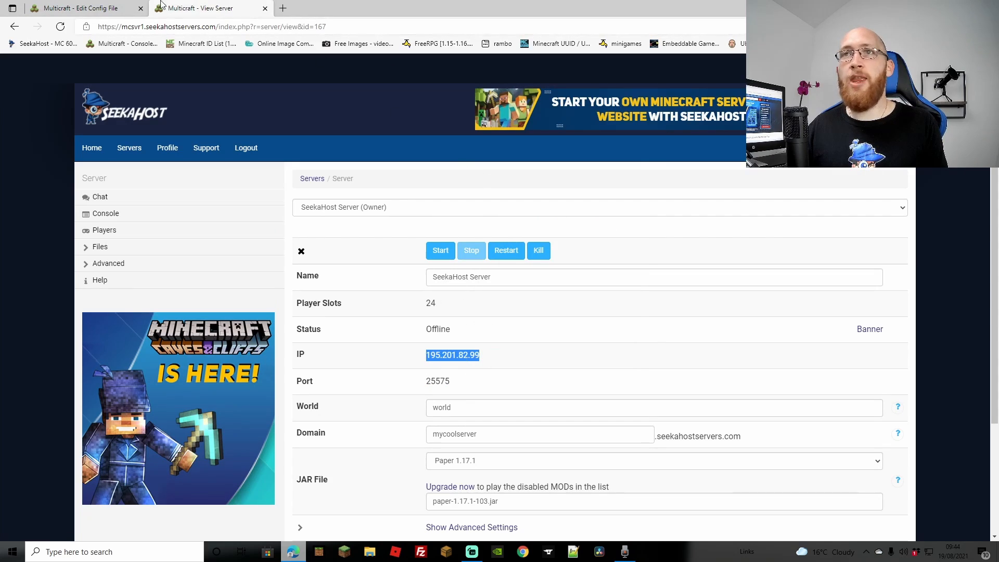
pyautogui.click(82, 7)
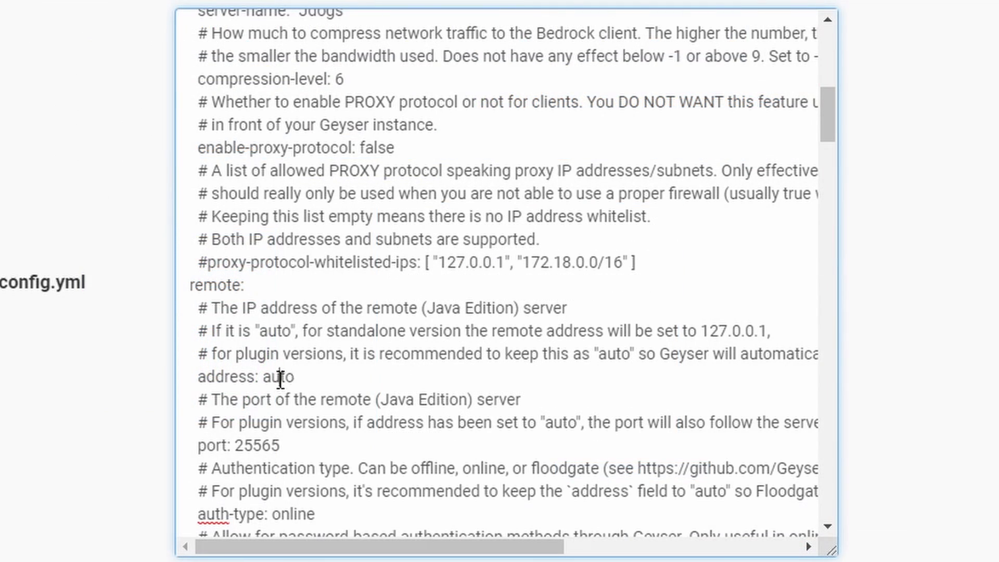
pyautogui.write('195.201.82.99')
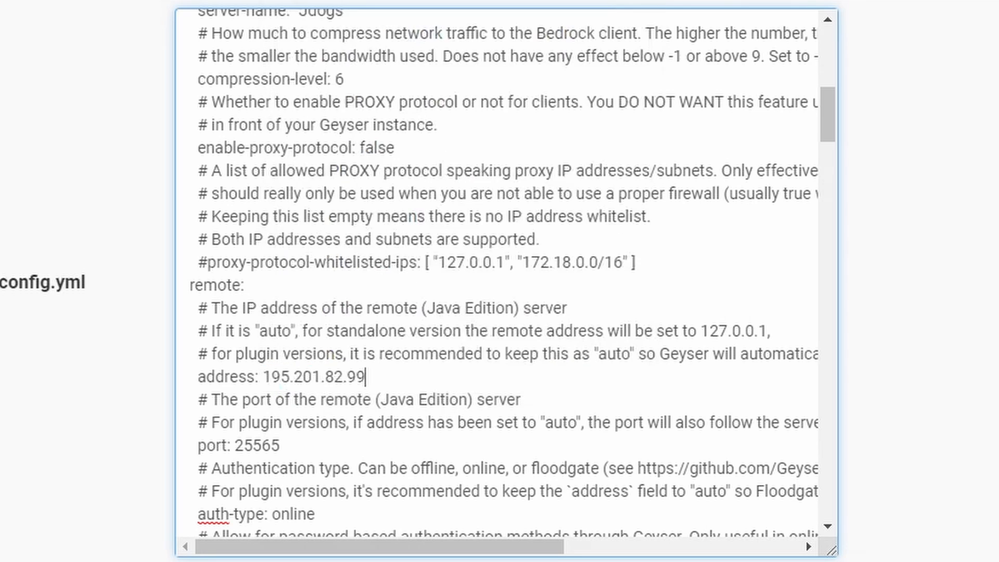
pyautogui.moveTo(297, 380)
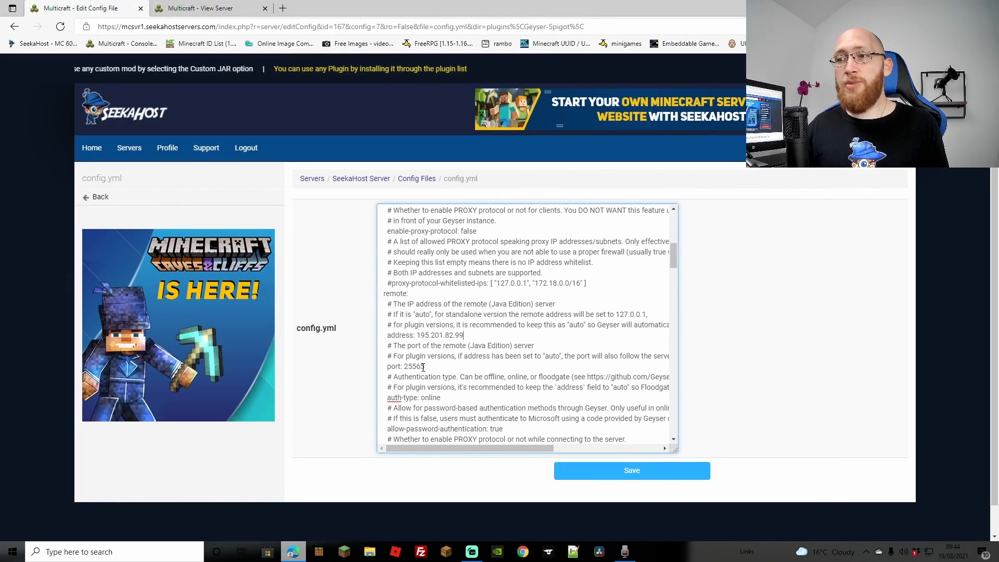
pyautogui.doubleClick(413, 366)
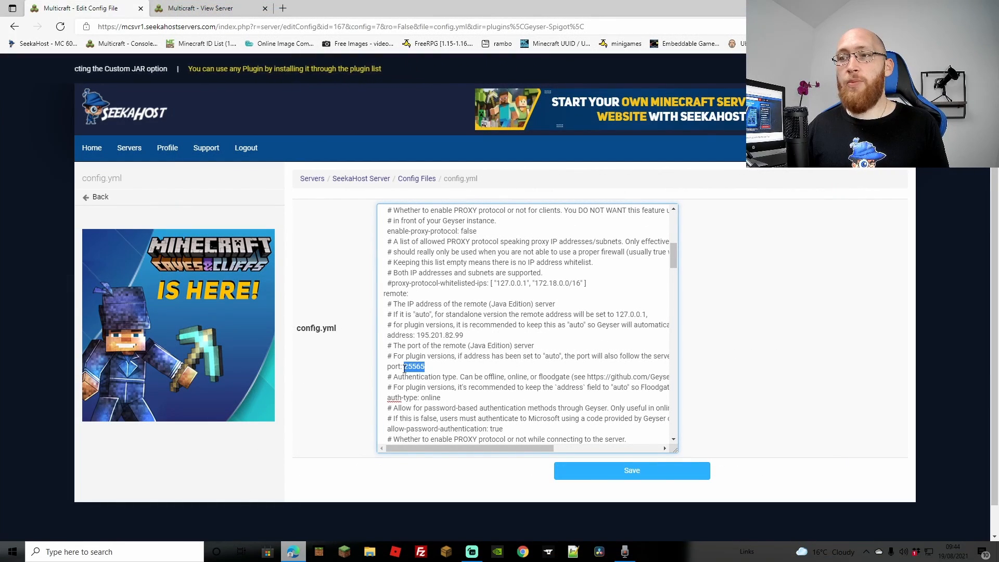
pyautogui.click(204, 8)
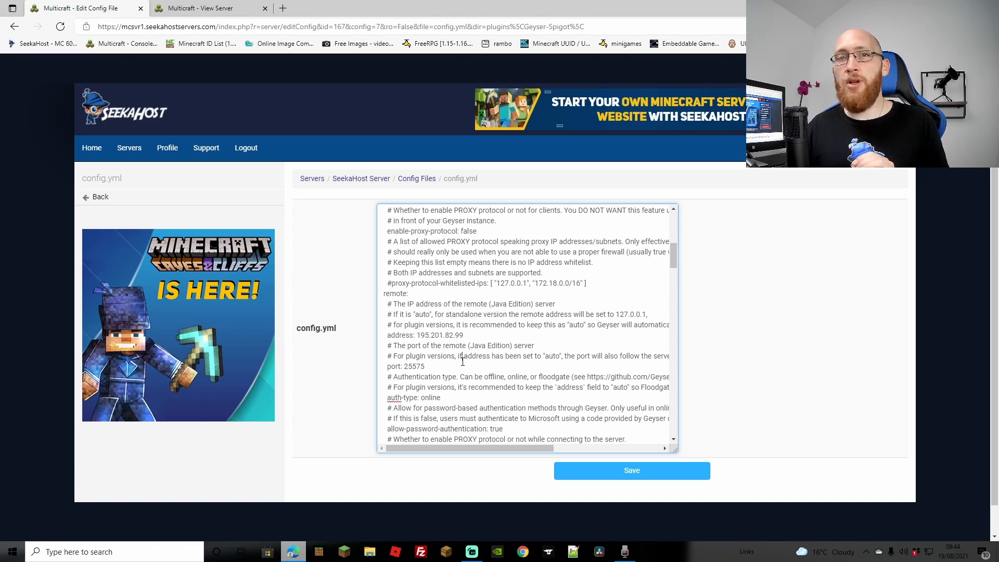
# Change auth-type from online to floodgate and save config.yml
pyautogui.scroll(-3)
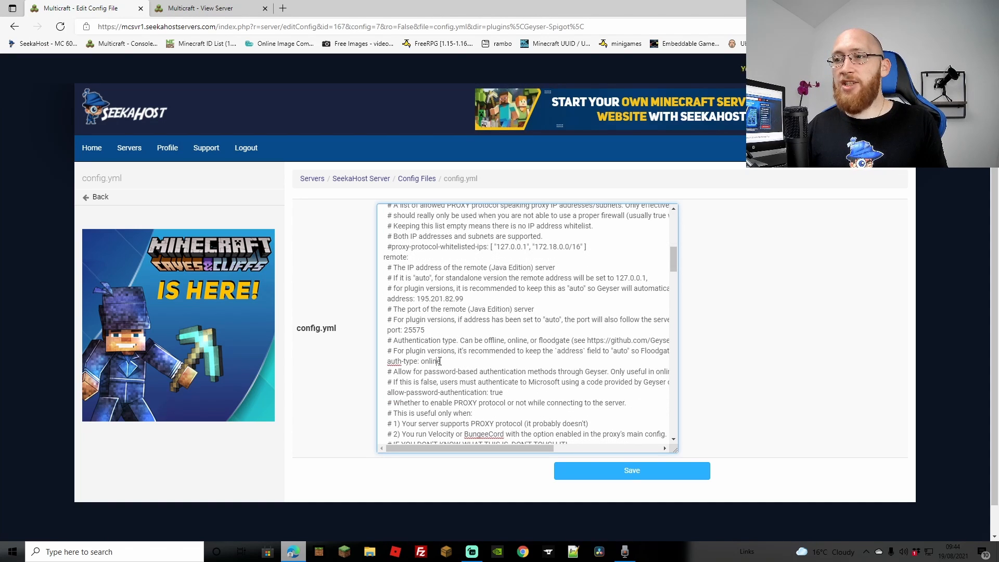
pyautogui.doubleClick(430, 361)
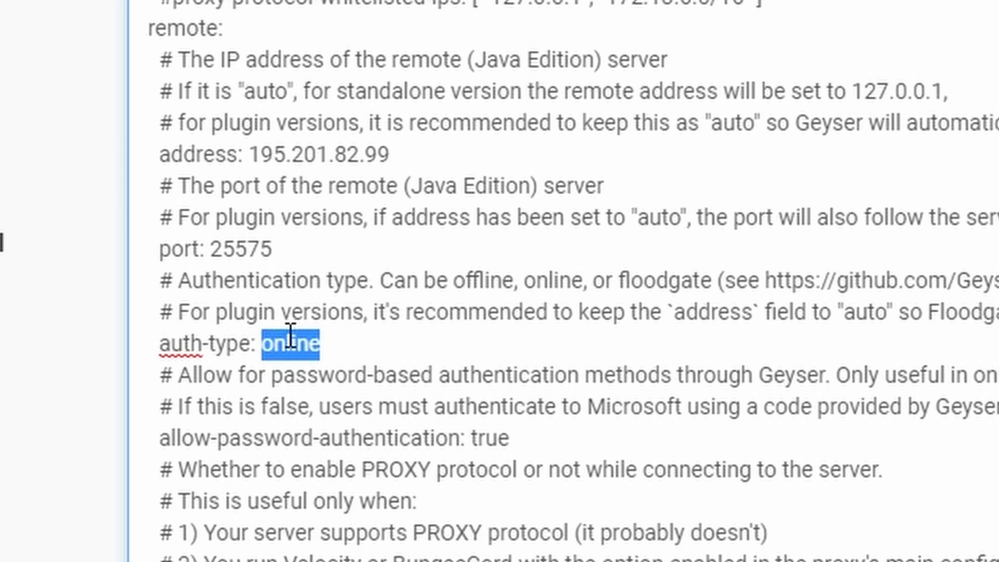
pyautogui.write('floodgate')
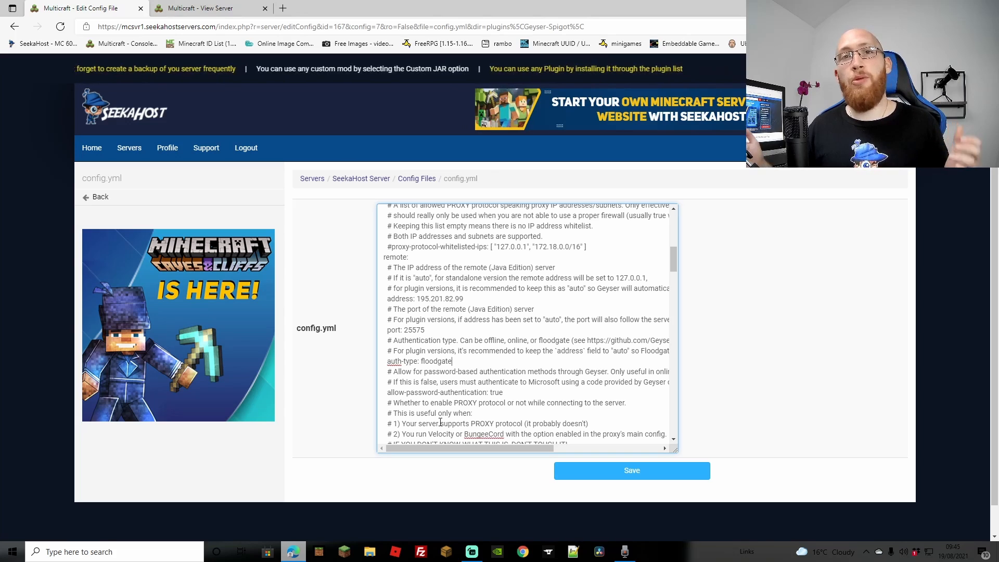
pyautogui.scroll(-3)
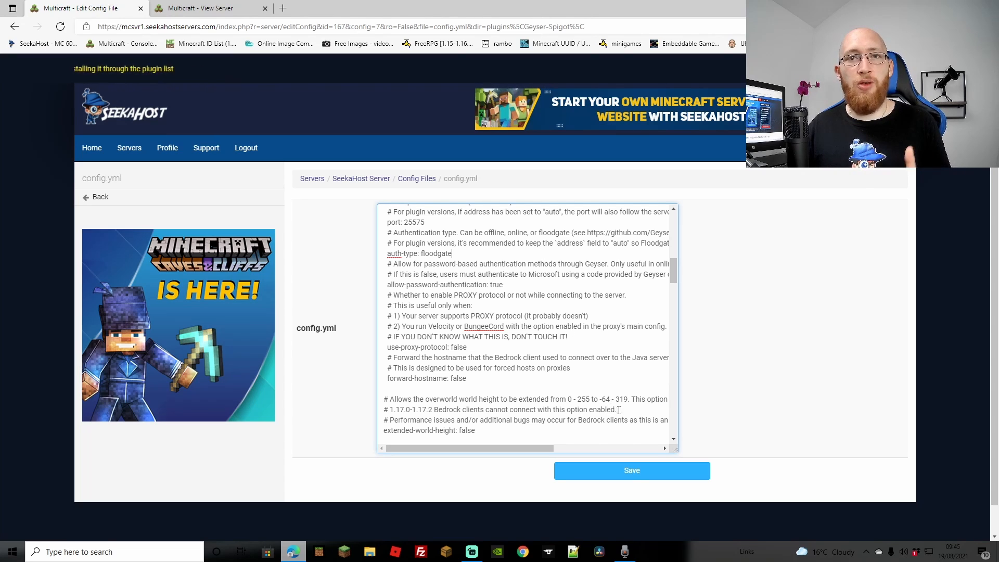
pyautogui.click(630, 471)
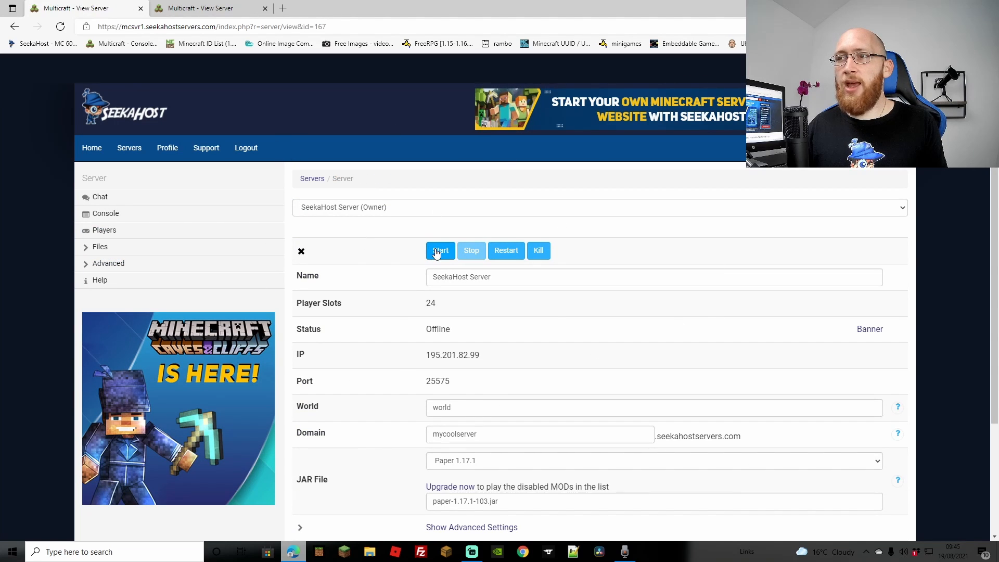
# Start the SeekaHost server and bring up Minecraft Bedrock 1.17.11's title screen
pyautogui.click(439, 250)
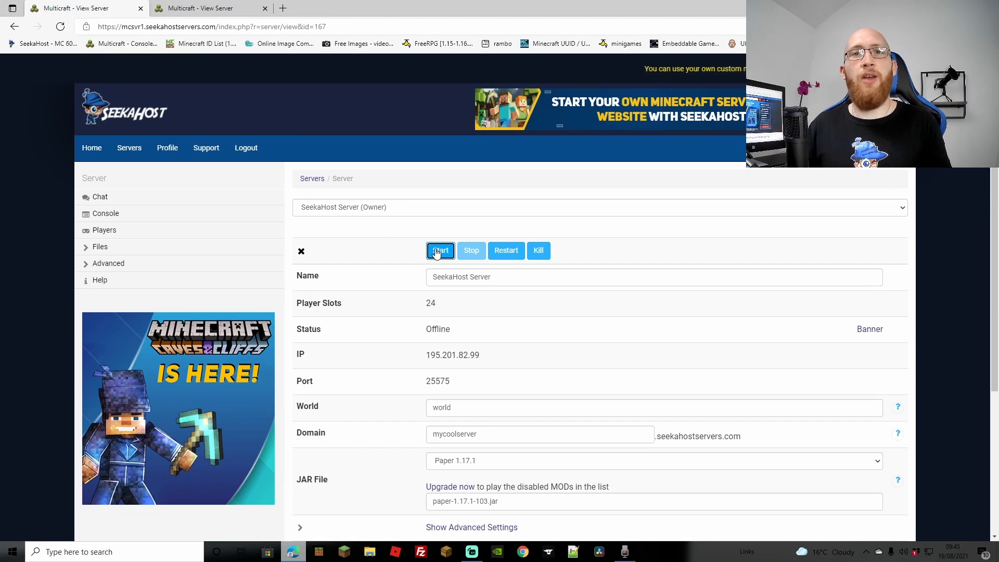
pyautogui.click(440, 250)
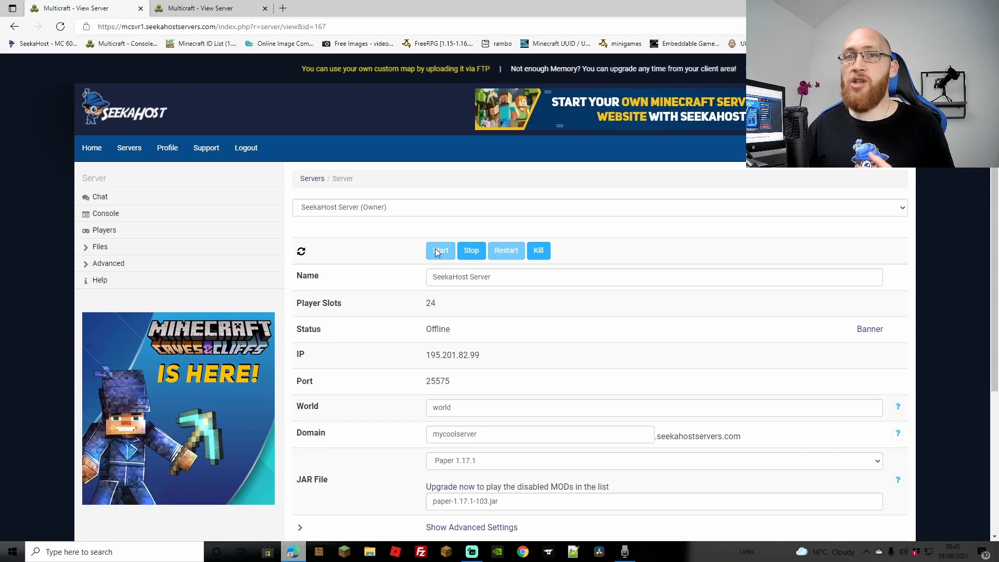
pyautogui.click(440, 249)
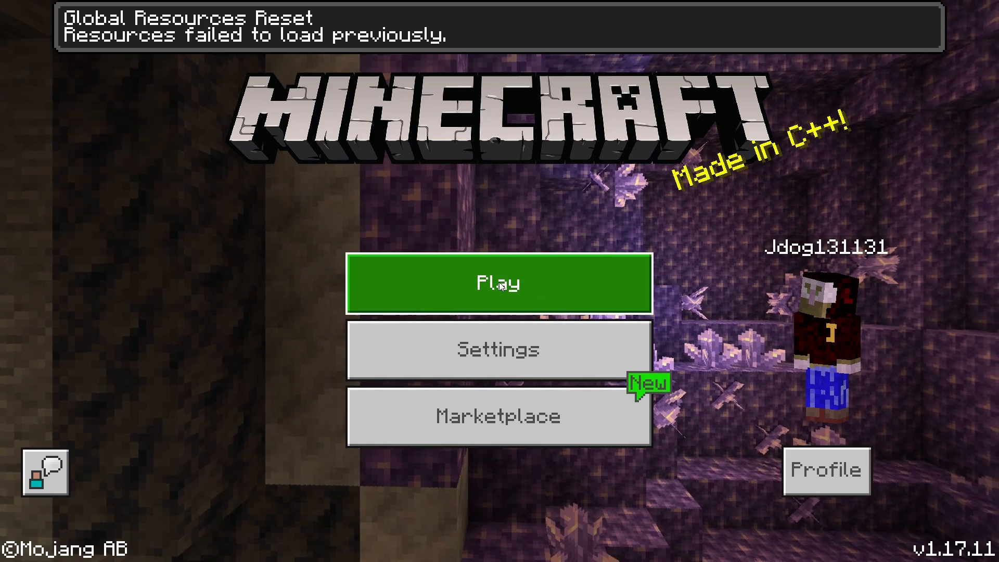
# Add external server SeekaHost Test at 195.201.82.99 port 25575, dismissing the duplicate notice
pyautogui.click(498, 282)
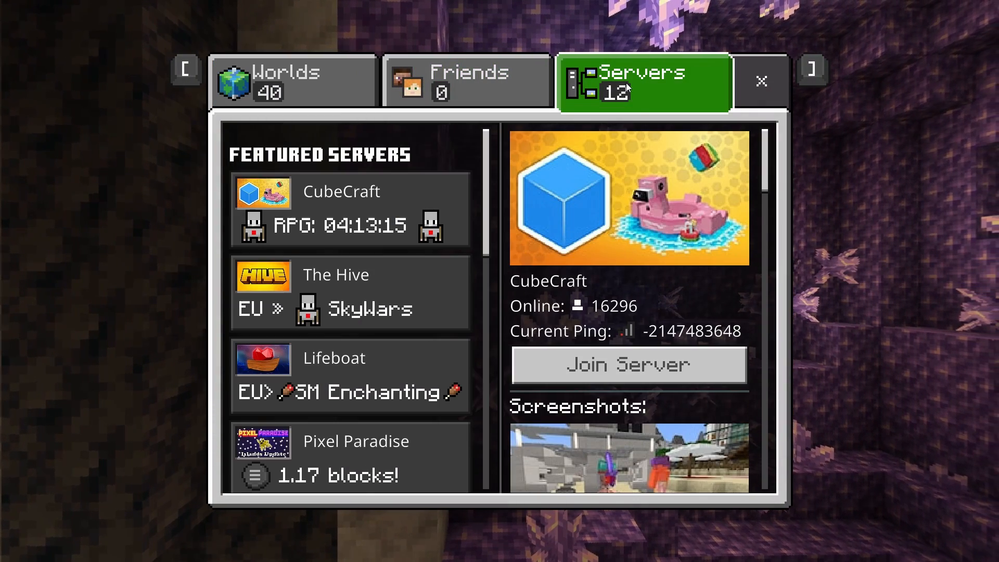
pyautogui.scroll(-3)
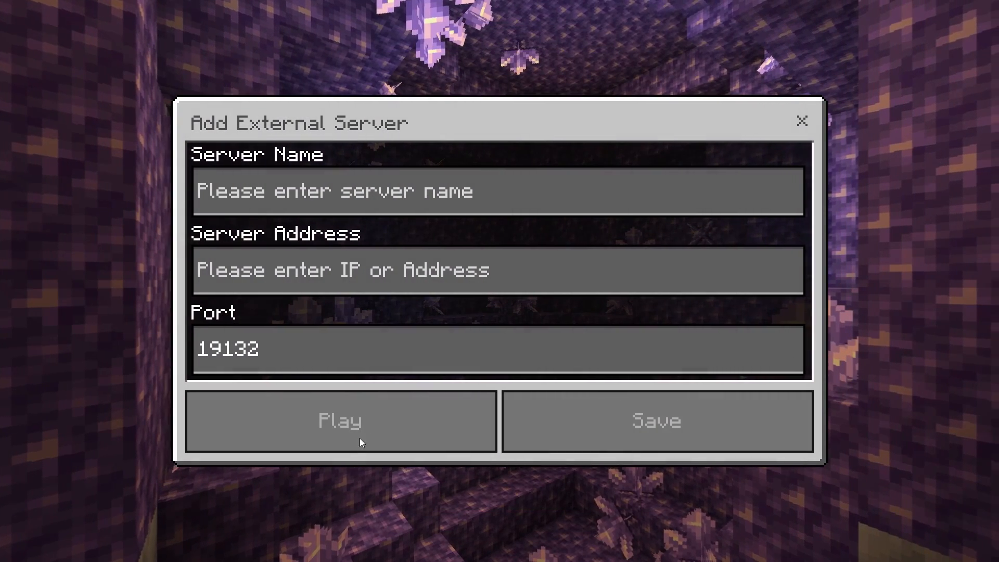
pyautogui.write('jdog test')
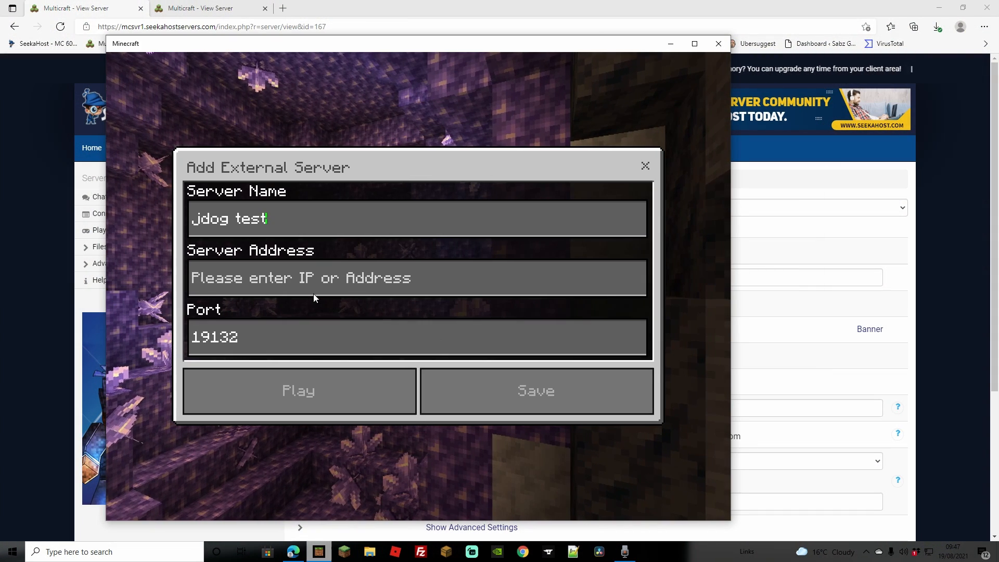
pyautogui.write('195.201.82.99')
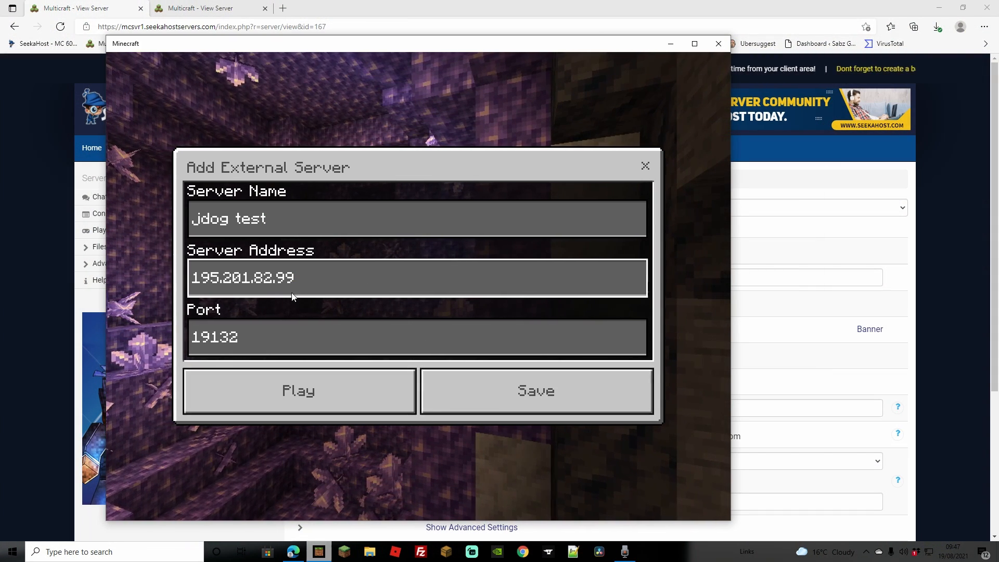
pyautogui.click(718, 43)
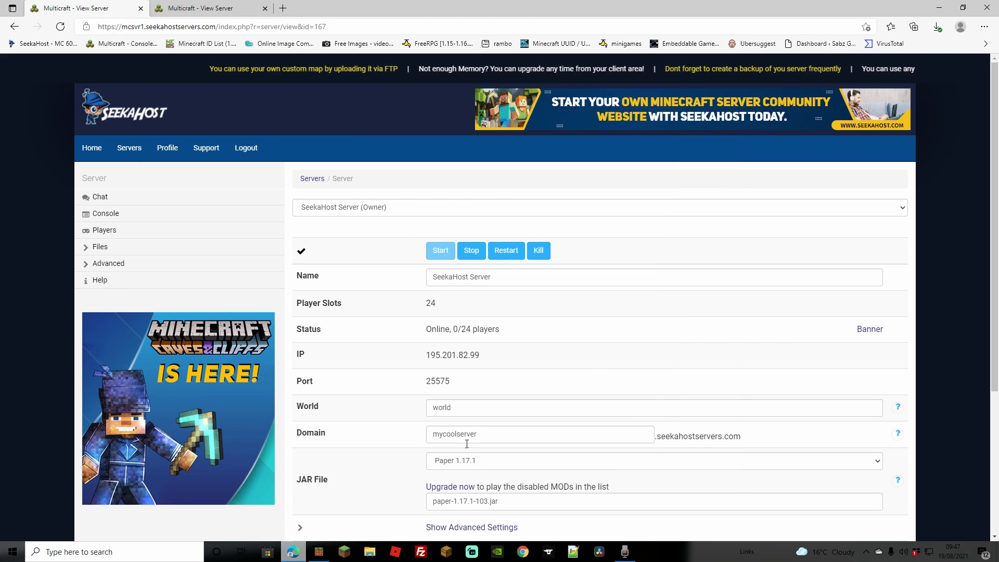
pyautogui.rightClick(438, 380)
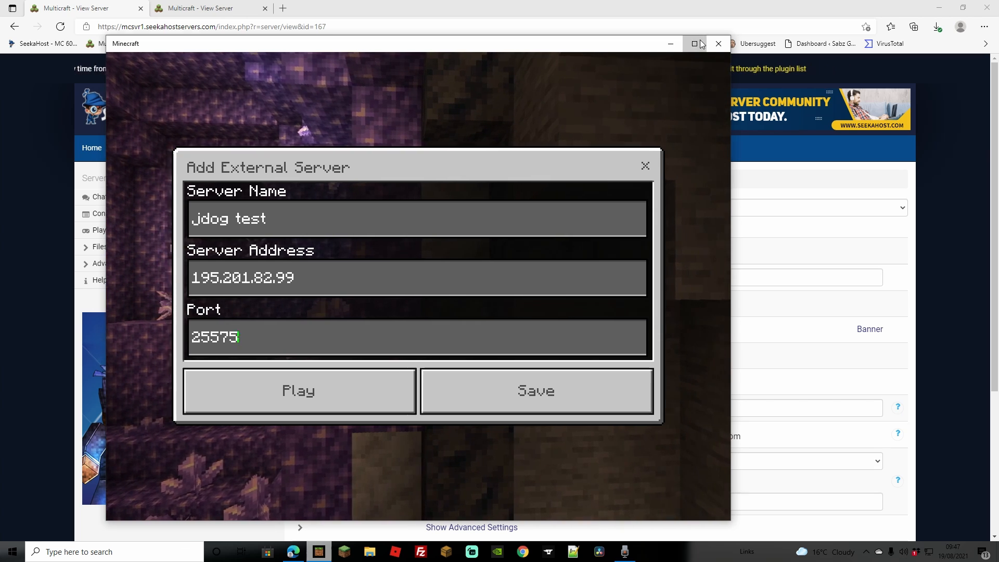
pyautogui.click(535, 391)
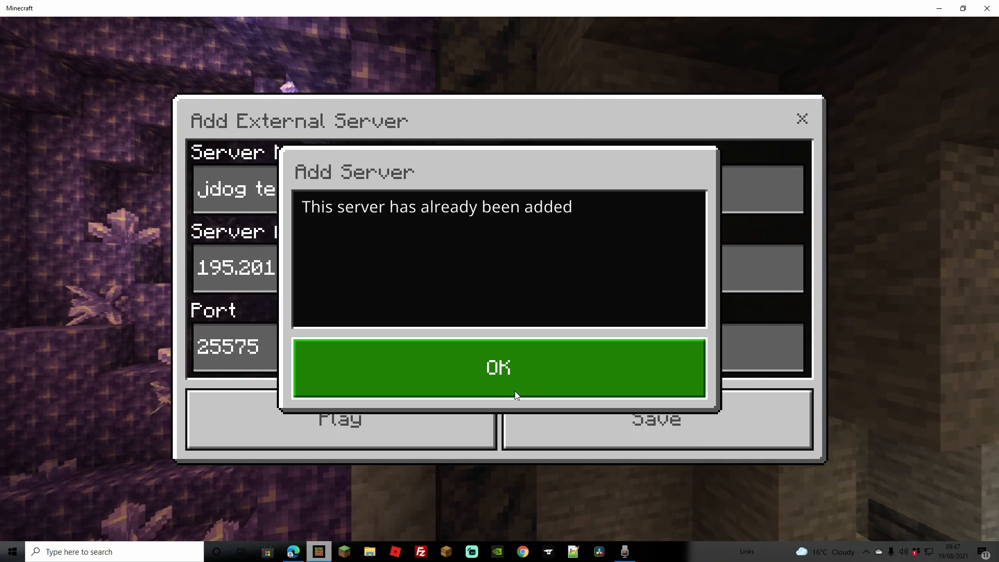
pyautogui.click(499, 367)
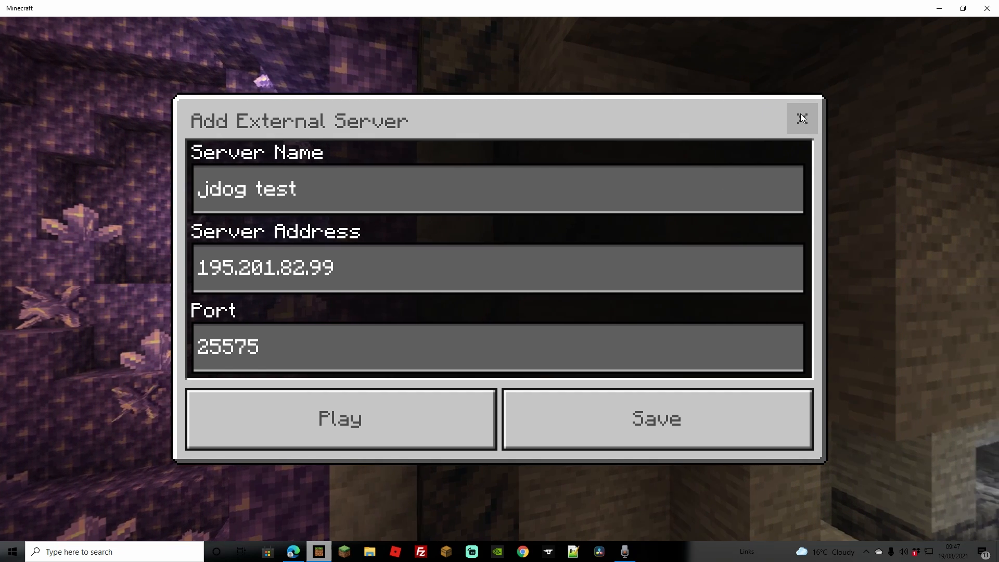
pyautogui.click(655, 419)
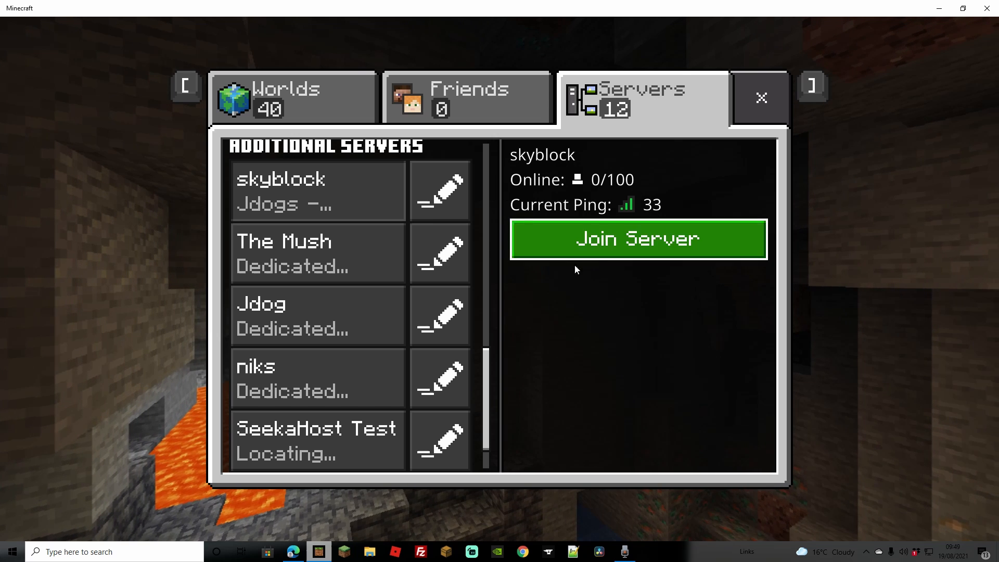
# Join the SeekaHost Test server and walk around its grassy forest world
pyautogui.click(637, 239)
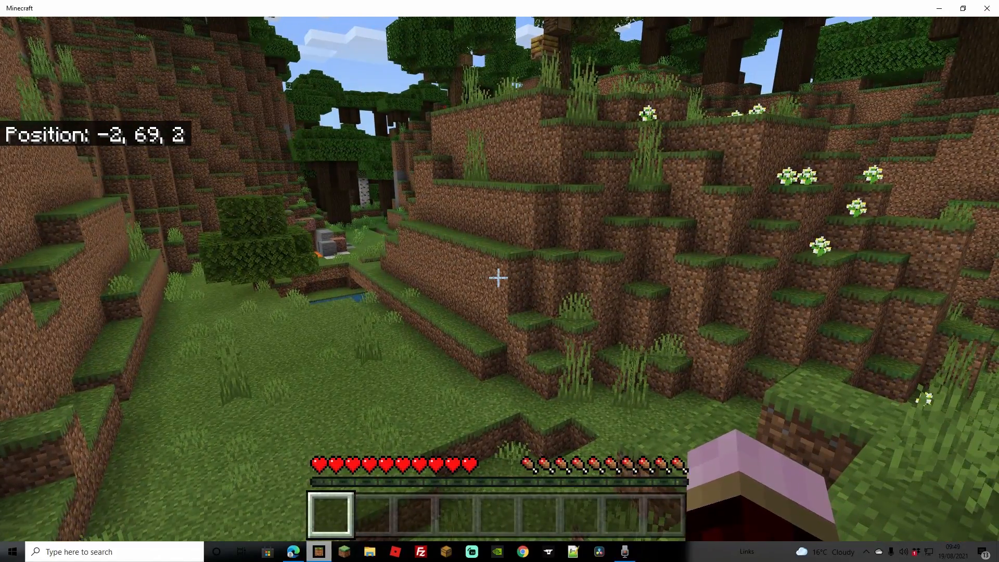
pyautogui.press('Escape')
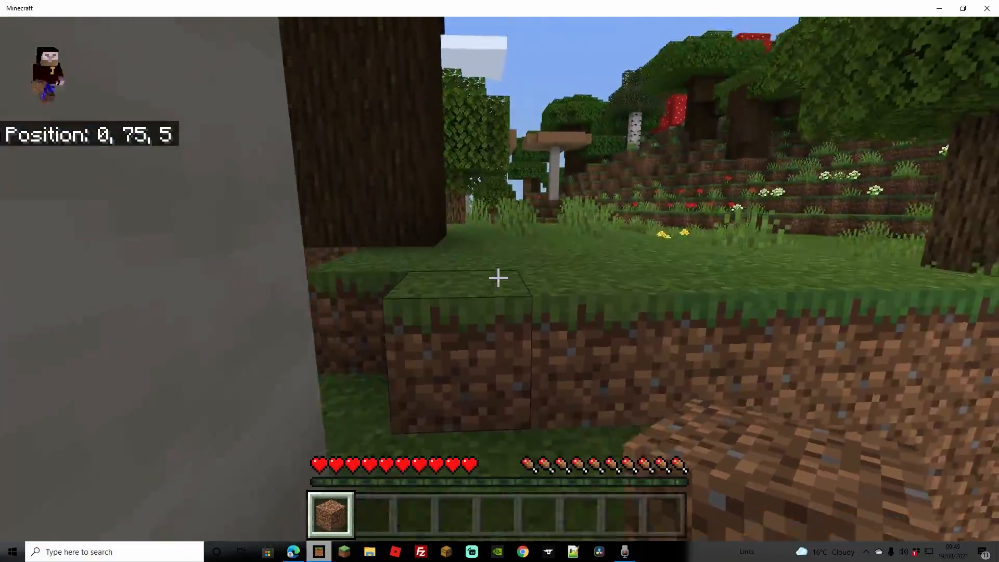
pyautogui.press('w')
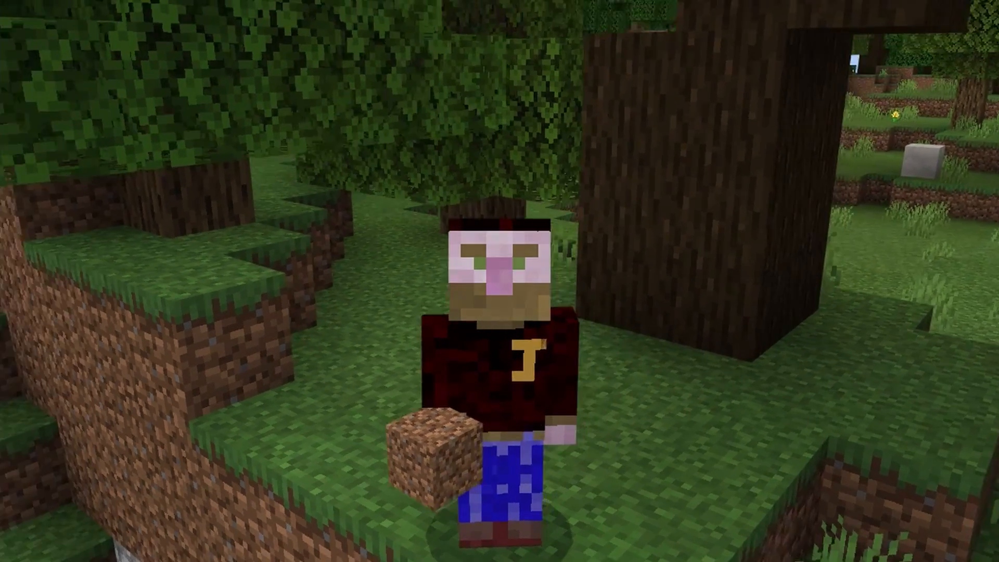
pyautogui.moveTo(499, 281)
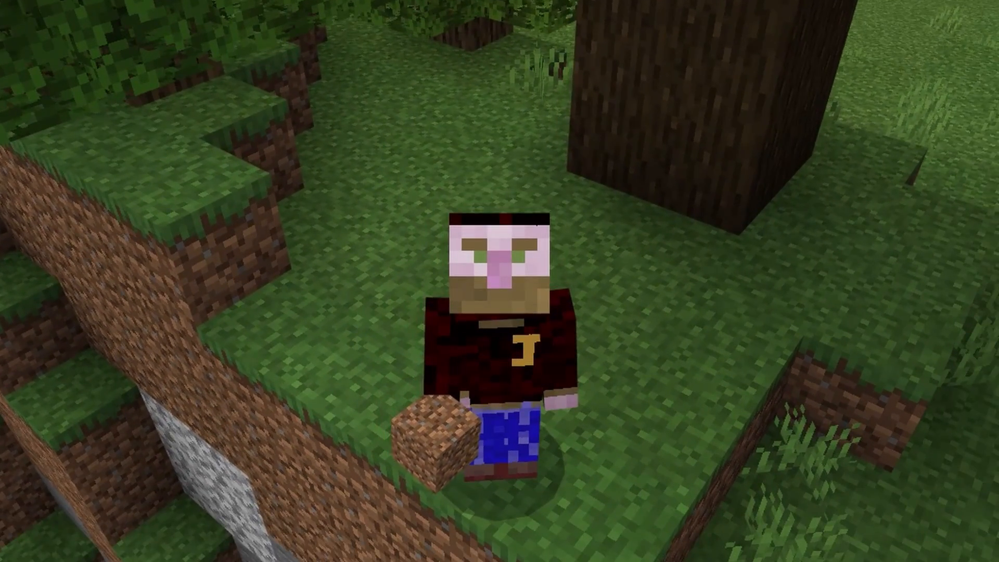